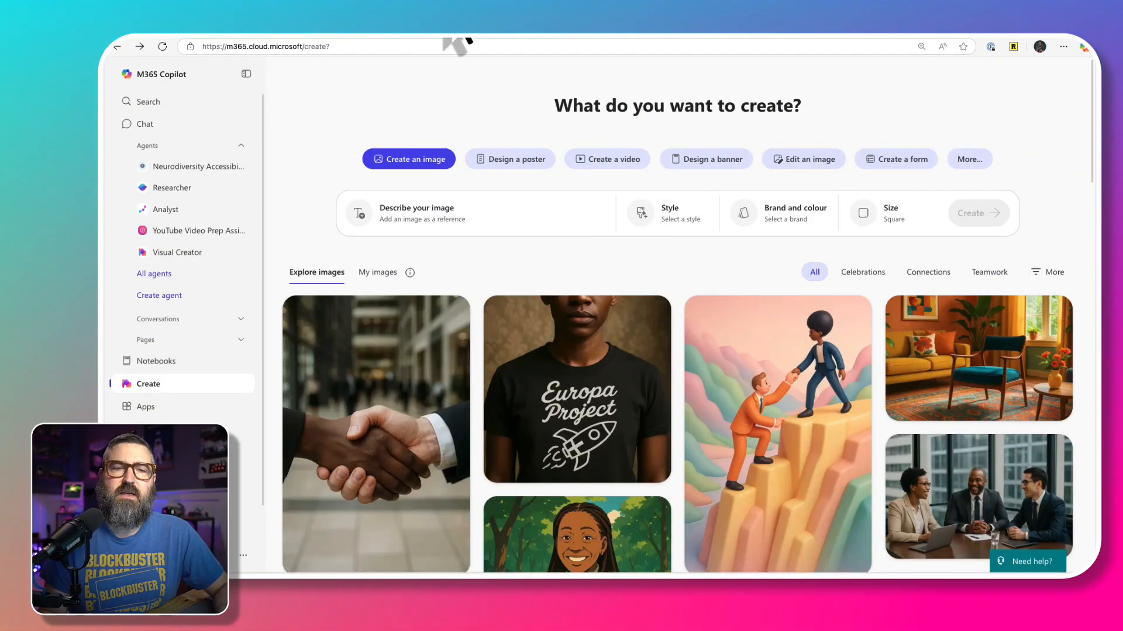
mouse_move(401, 118)
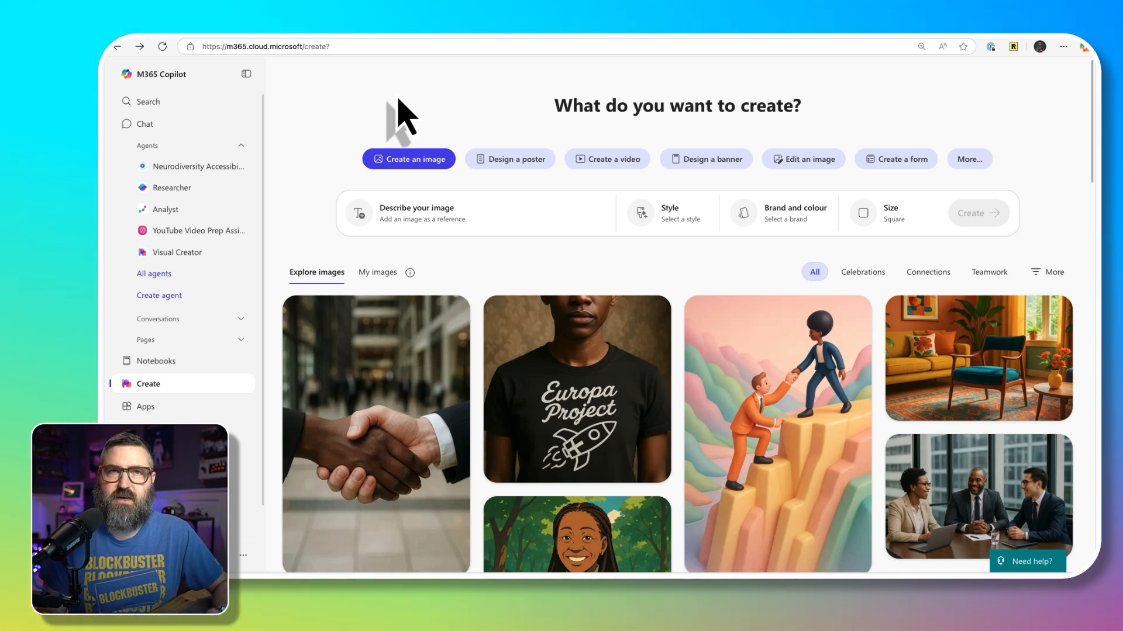
mouse_move(1045, 222)
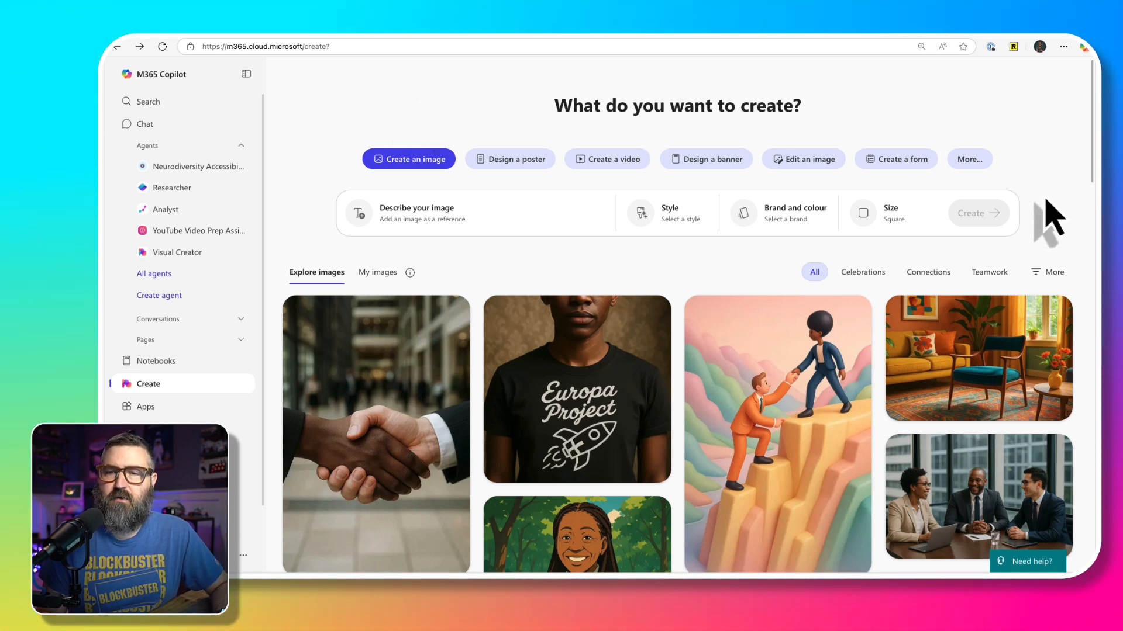
Step: Reveal the More... menu of additional creation options on the Create page
left_click(968, 158)
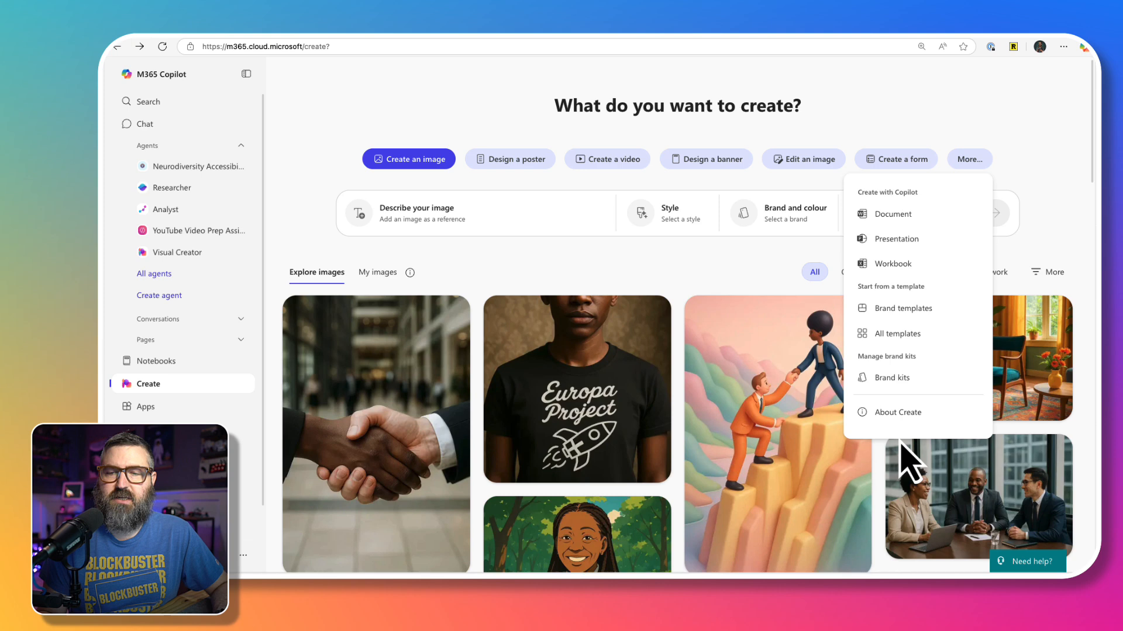
Step: Go to Manage brand kits and filter to Official, which shows no shared official kits
left_click(892, 377)
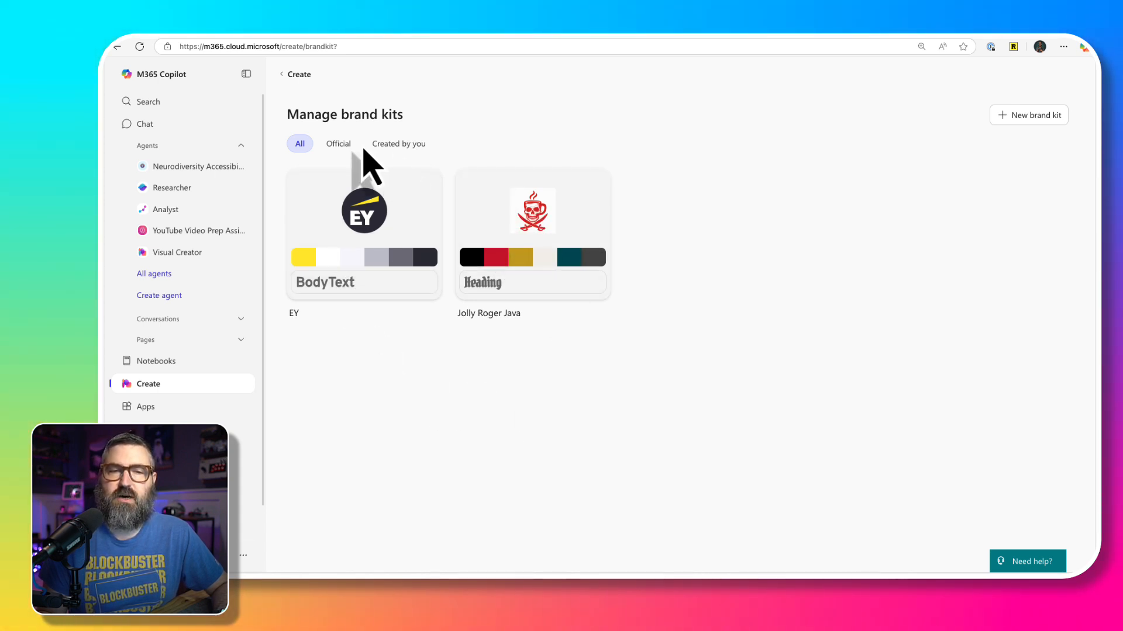
left_click(338, 142)
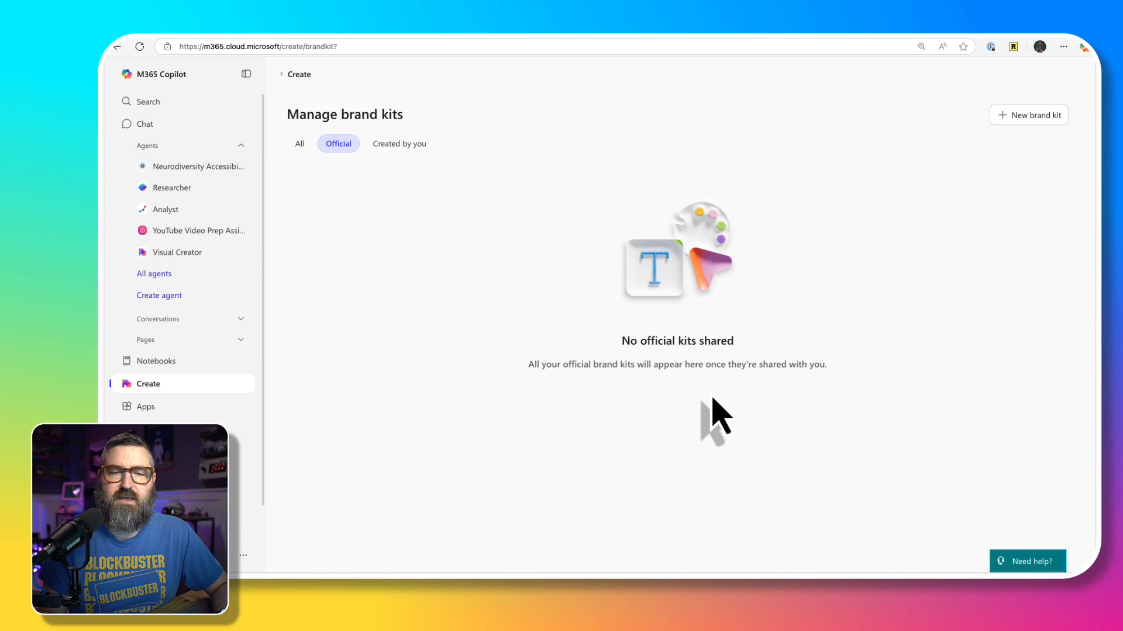
mouse_move(559, 304)
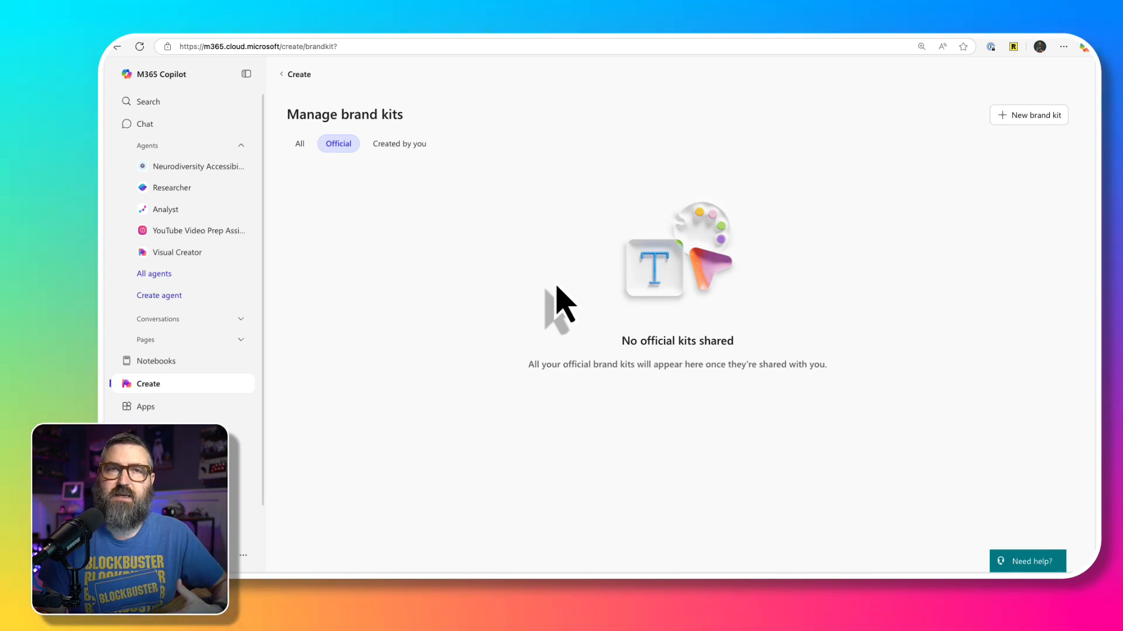
mouse_move(462, 183)
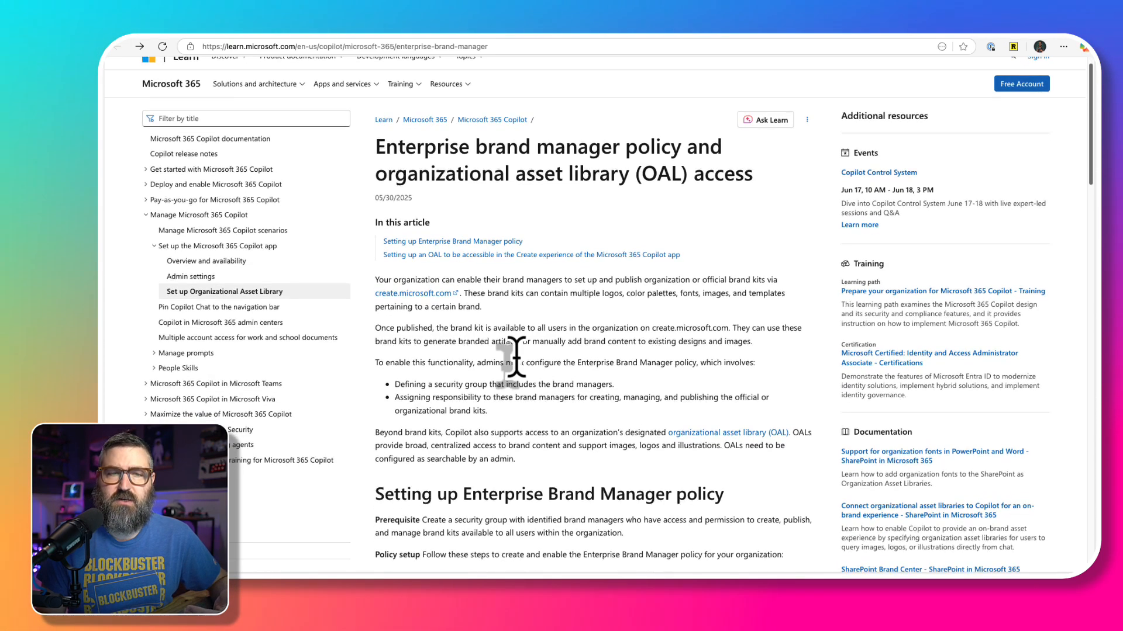
Step: Scroll the Enterprise brand manager policy article down to the Policy setup steps
scroll("down", 3)
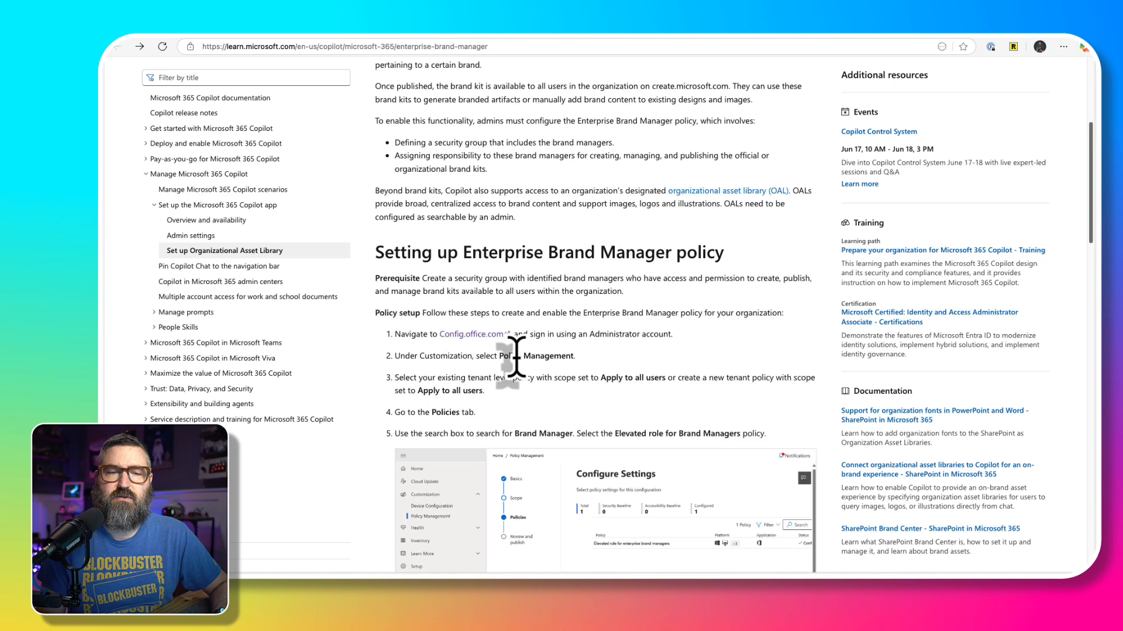
scroll("down", 3)
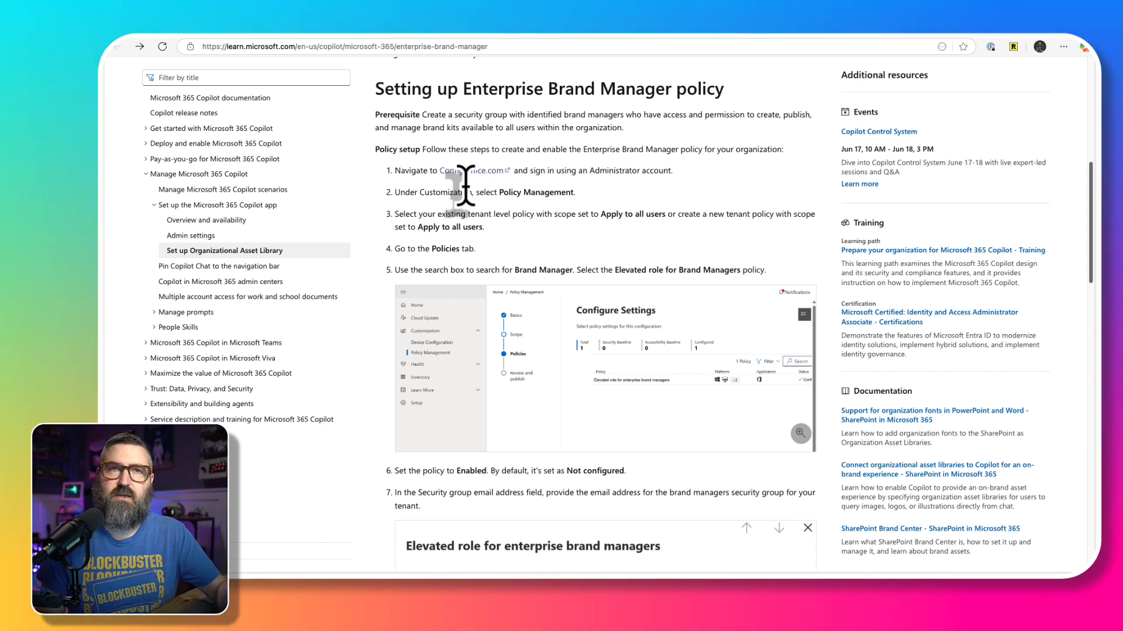
mouse_move(616, 269)
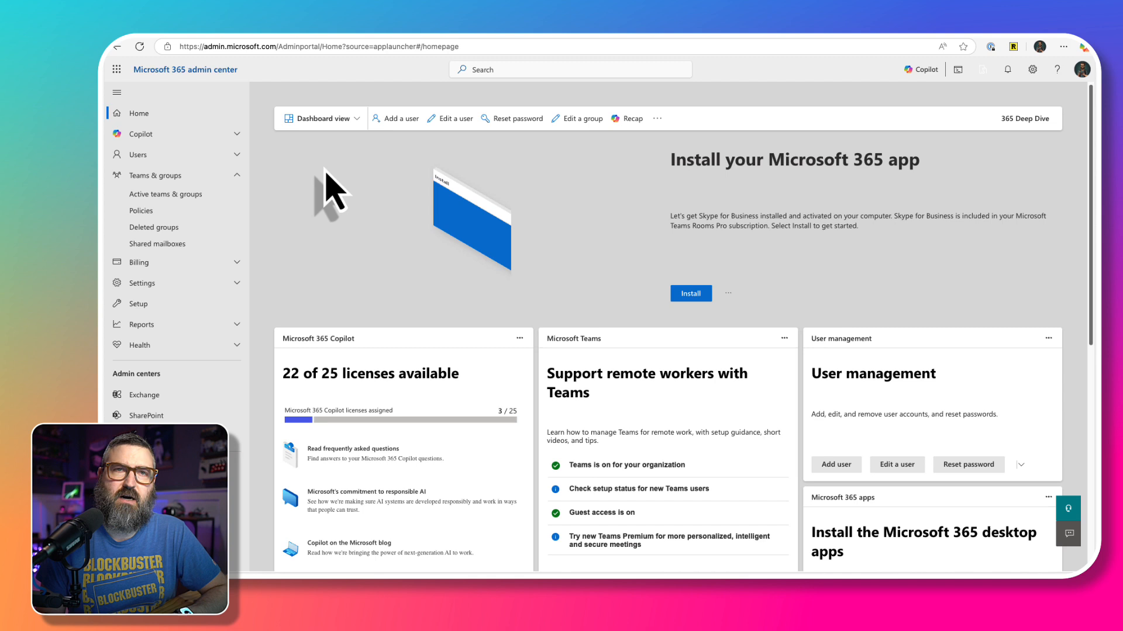
mouse_move(369, 240)
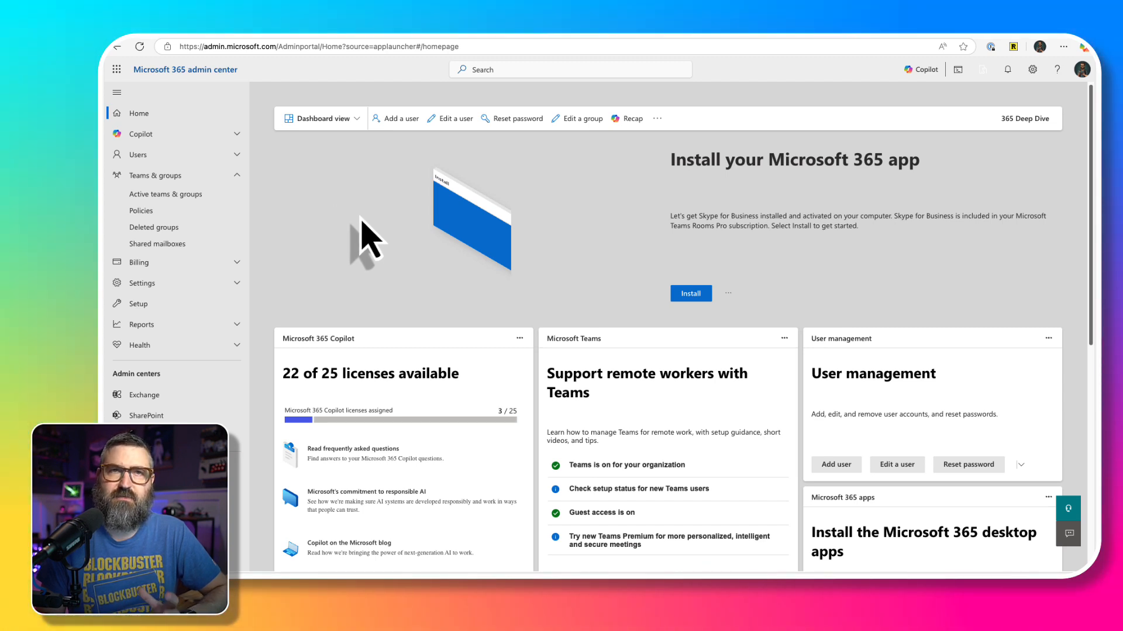
mouse_move(311, 232)
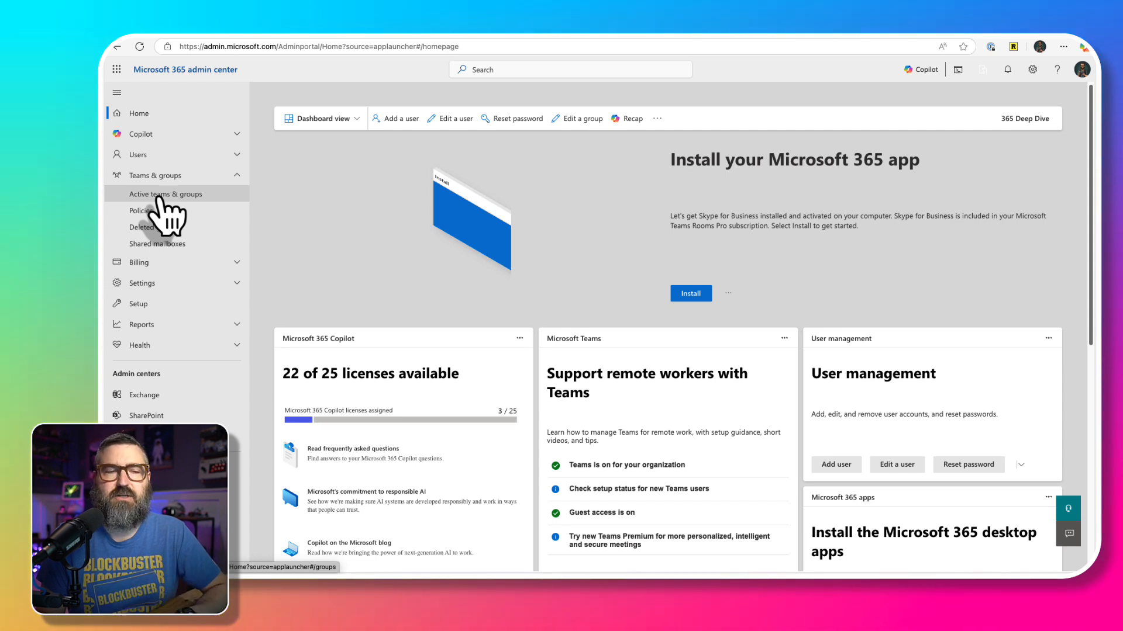
Step: Show Security groups under Active teams & groups, listing M365 Copilot Licensed Users
left_click(164, 194)
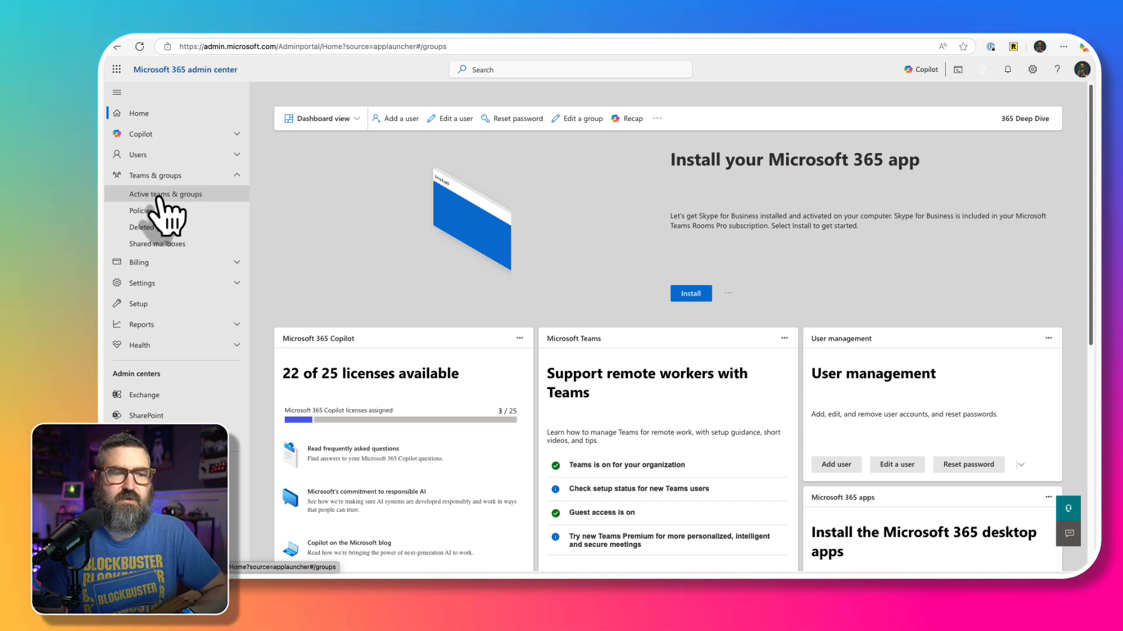
left_click(164, 193)
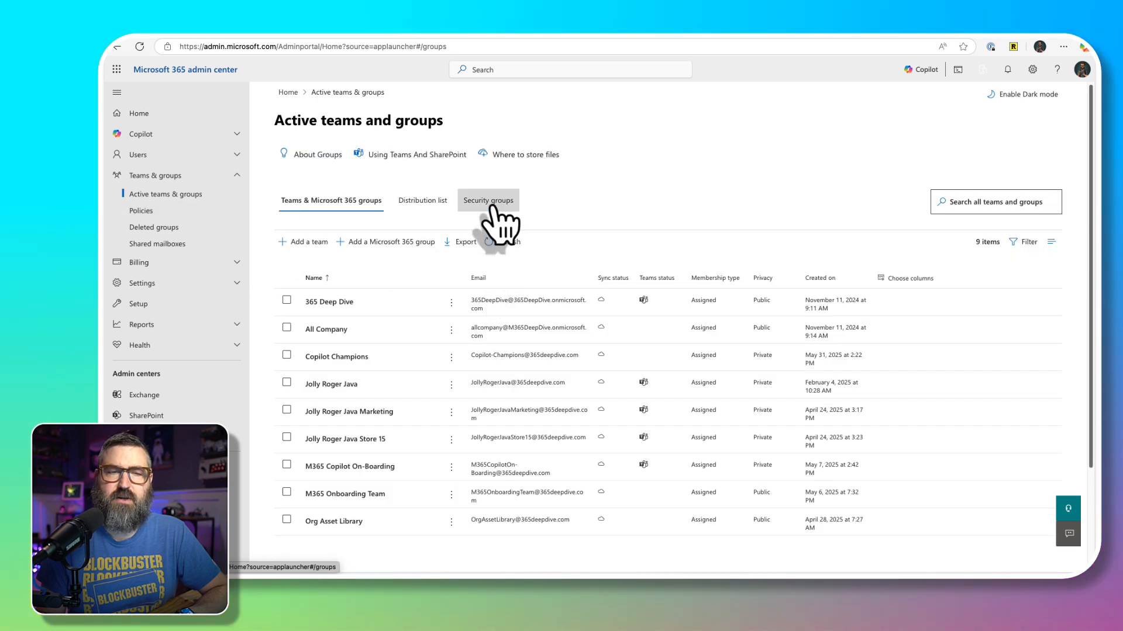
left_click(488, 200)
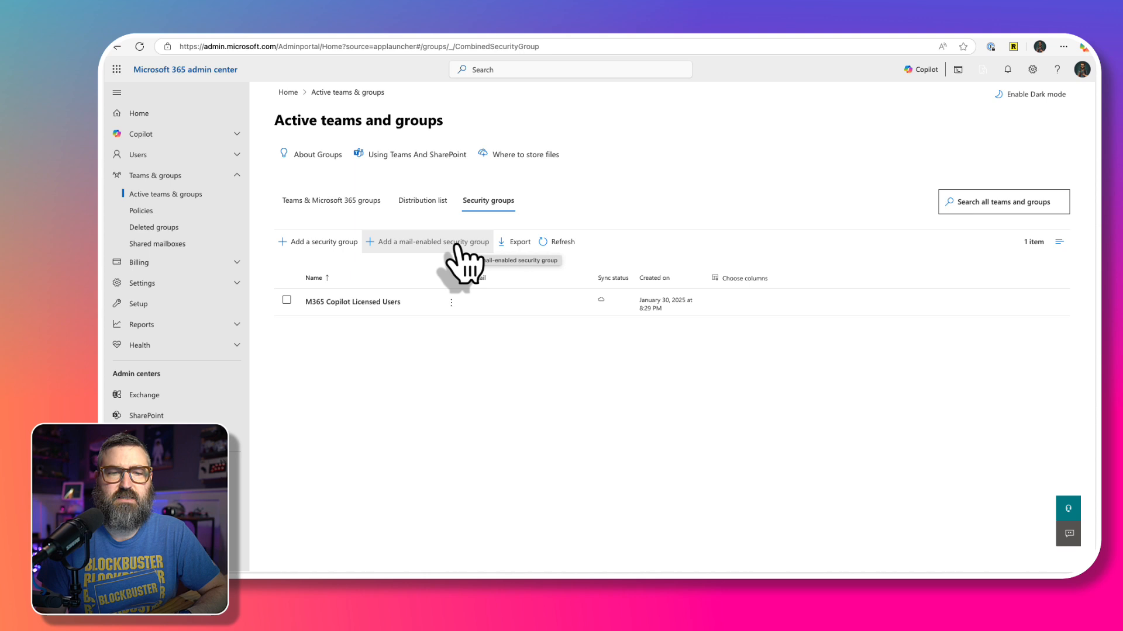
Step: Start a mail-enabled security group named Brand Managers and continue to owners
left_click(427, 241)
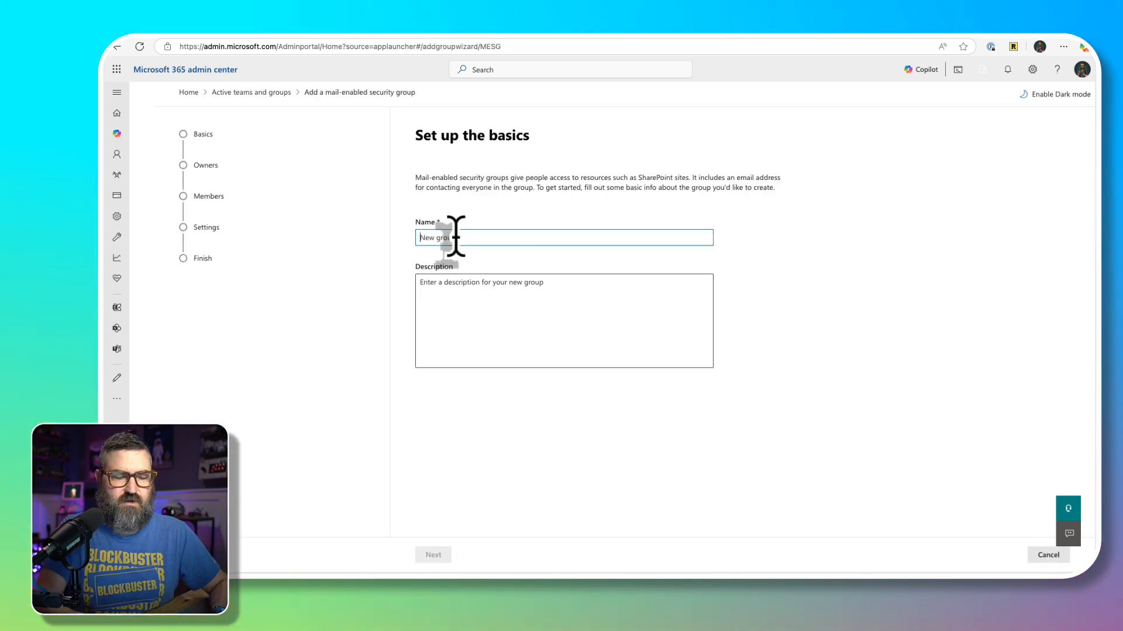
type("Brand Ma")
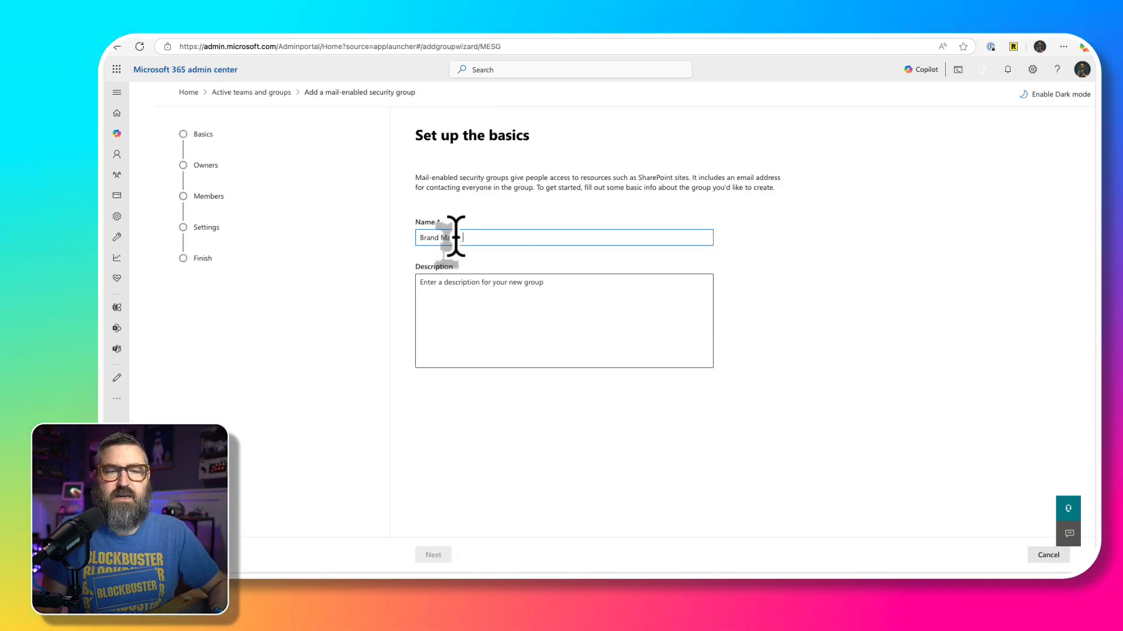
left_click(564, 320)
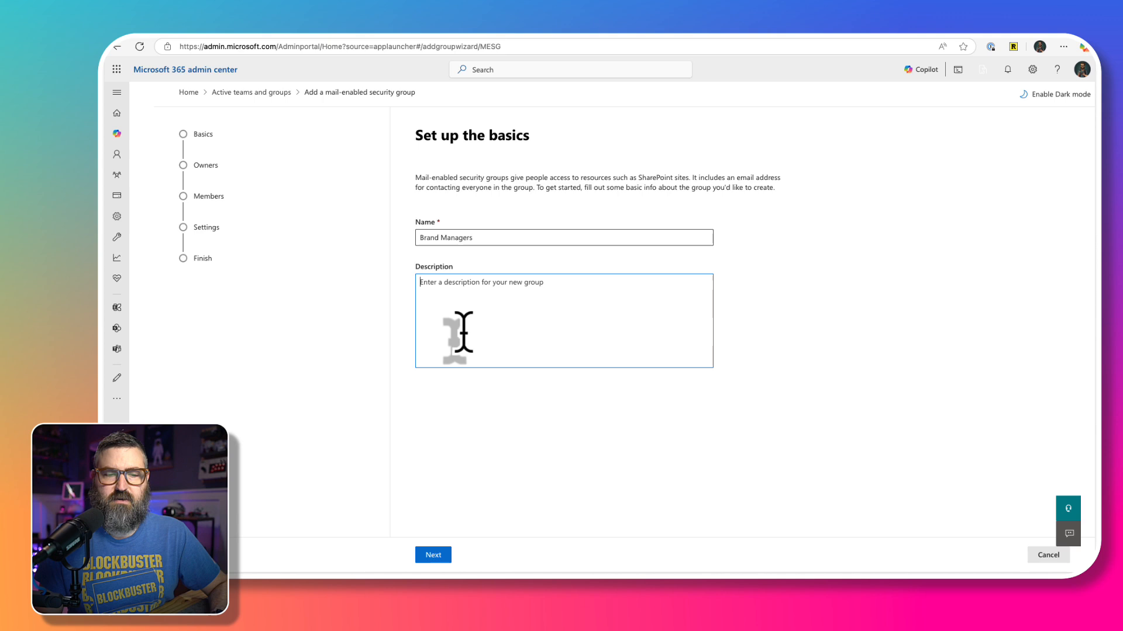
left_click(433, 555)
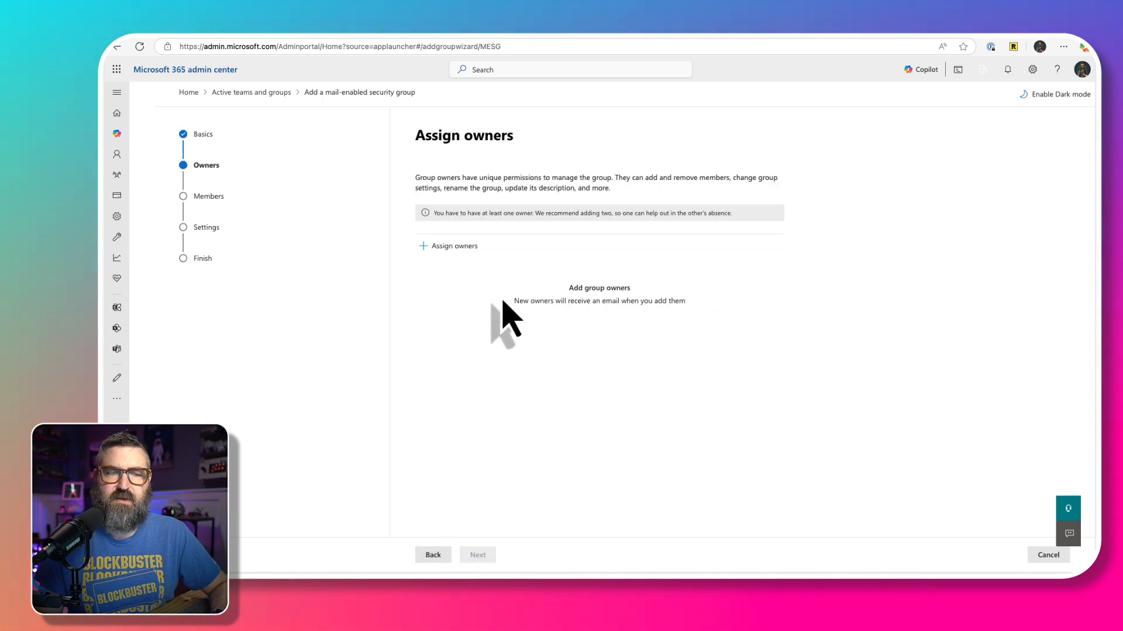
Step: Assign one owner to the Brand Managers group and continue to members
left_click(453, 246)
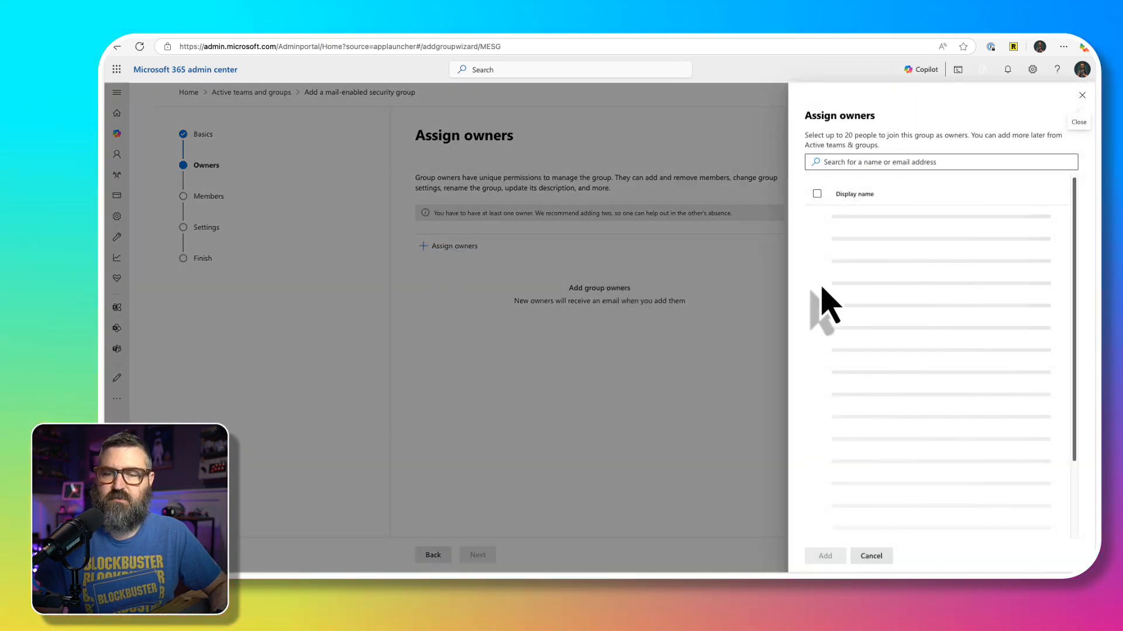
left_click(816, 287)
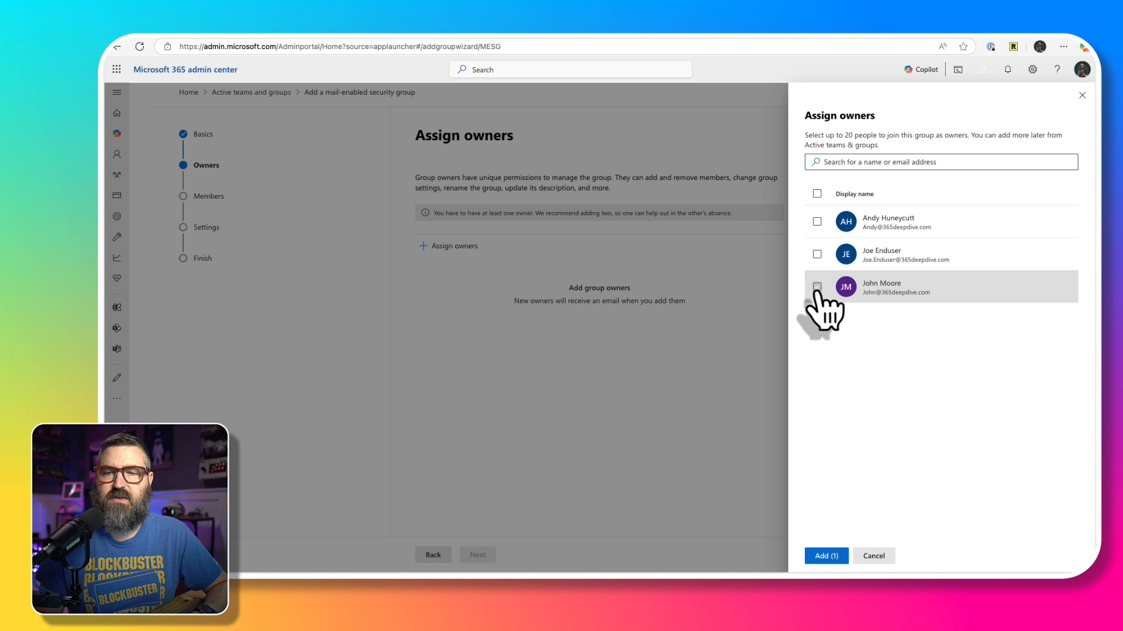
left_click(816, 286)
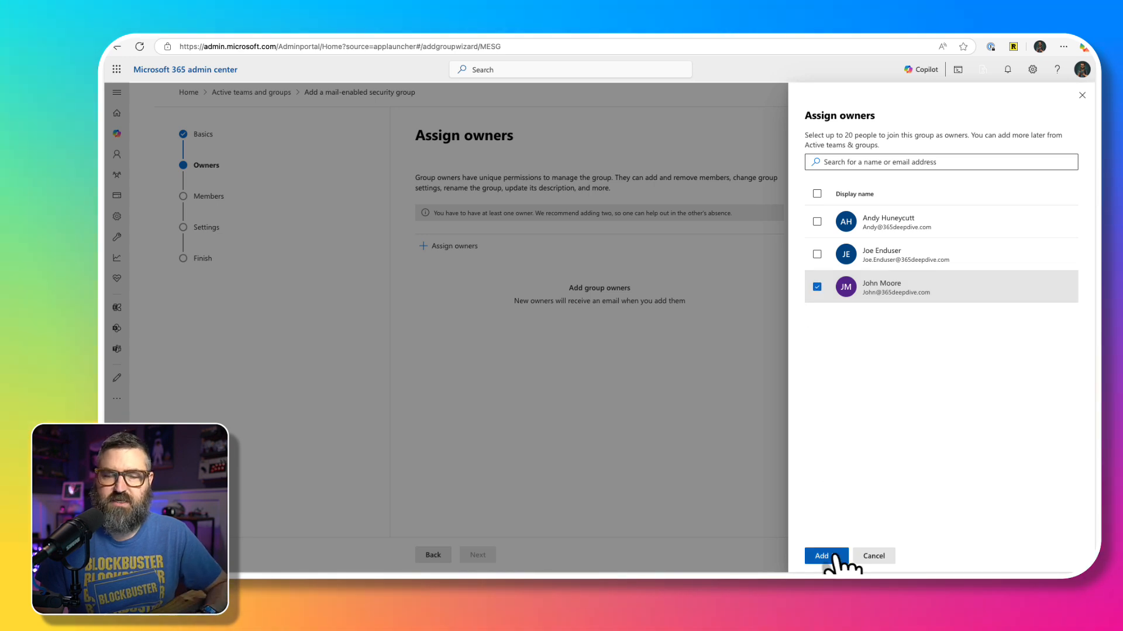
left_click(821, 555)
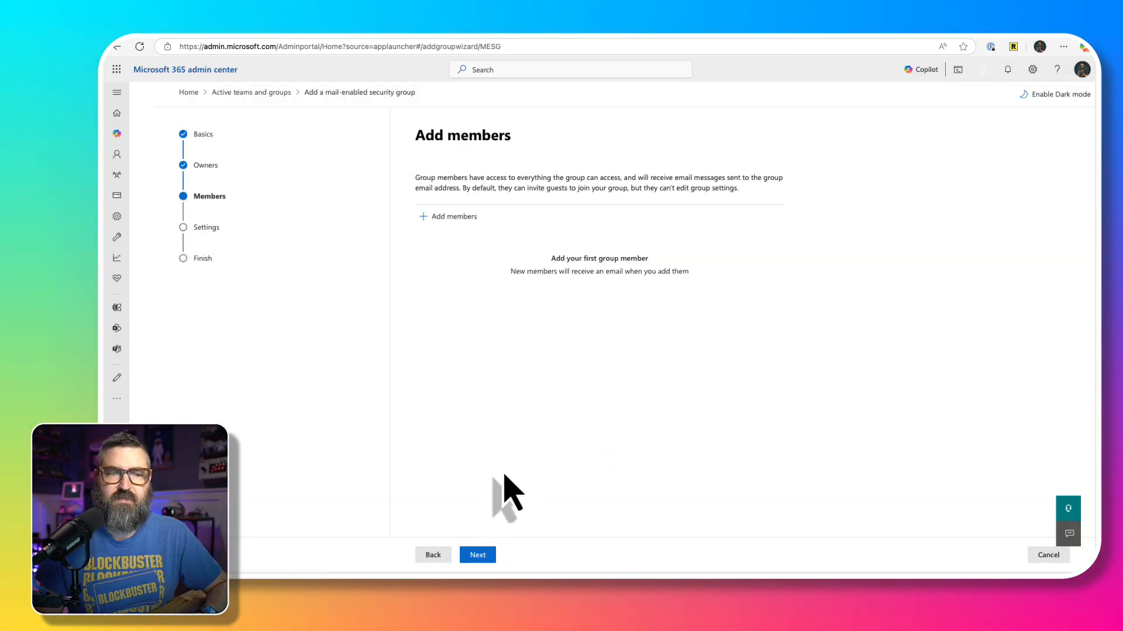
Step: Add three people as members of the Brand Managers group
left_click(452, 216)
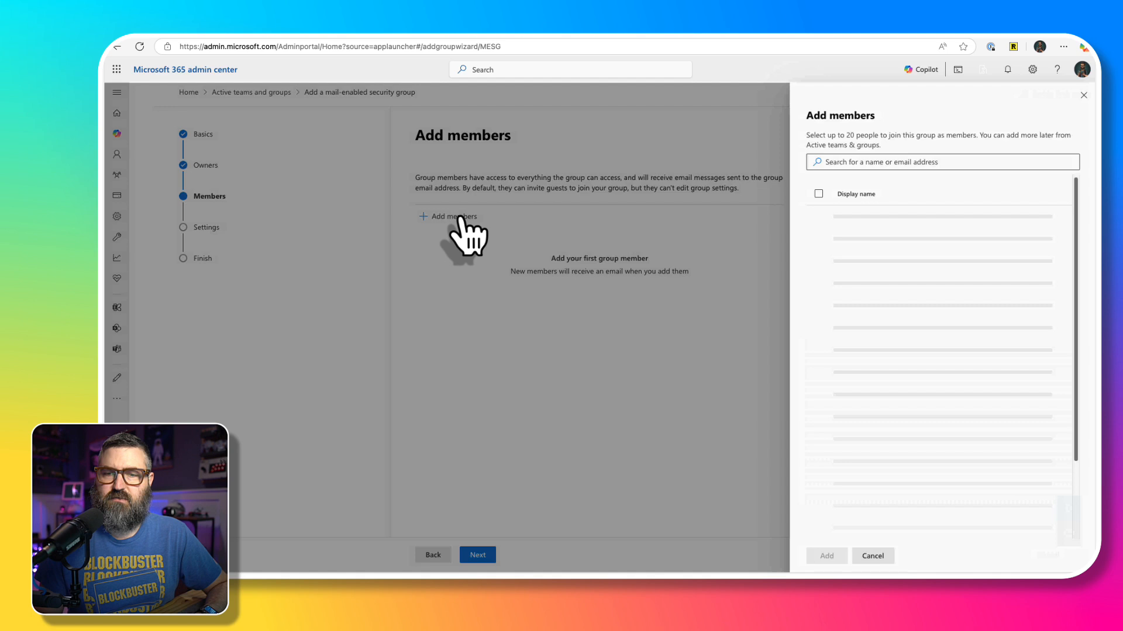
left_click(817, 221)
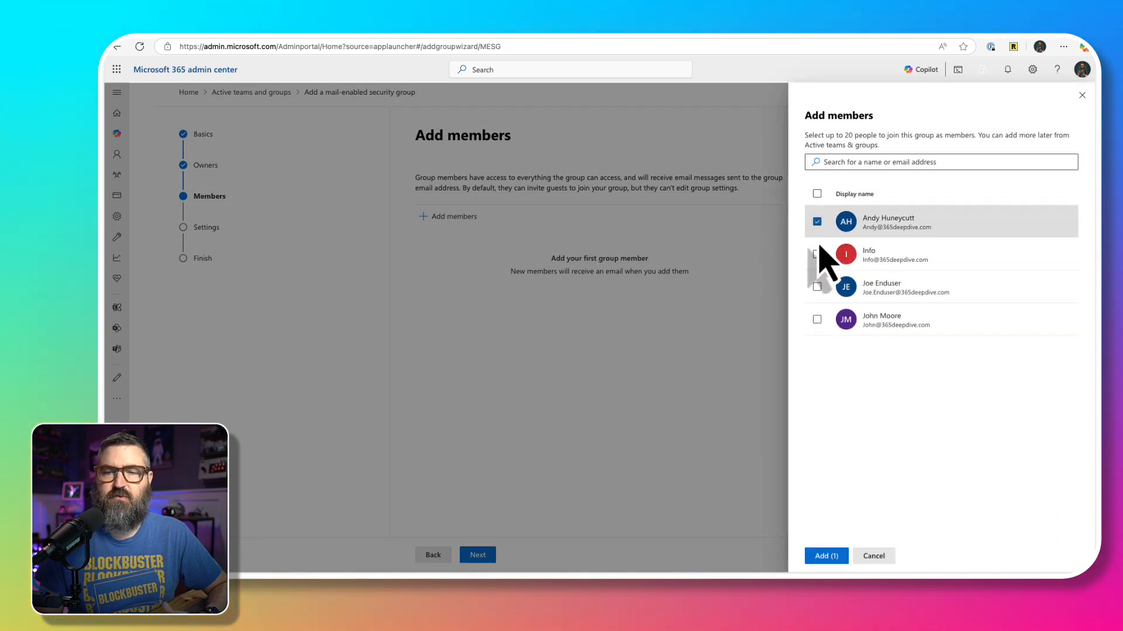
left_click(817, 286)
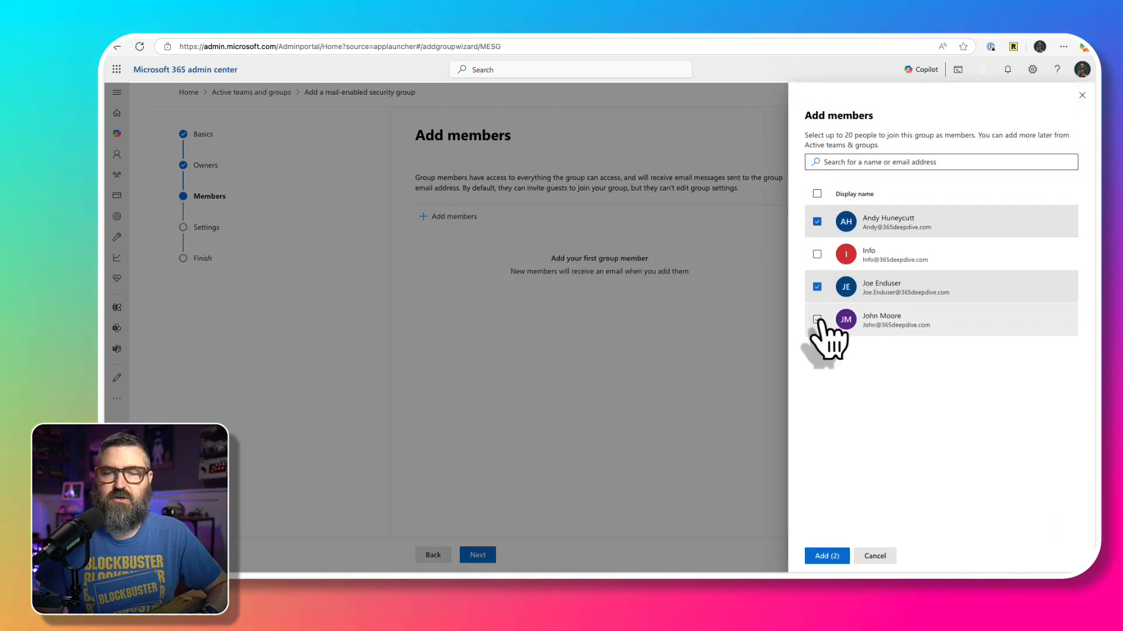
left_click(816, 319)
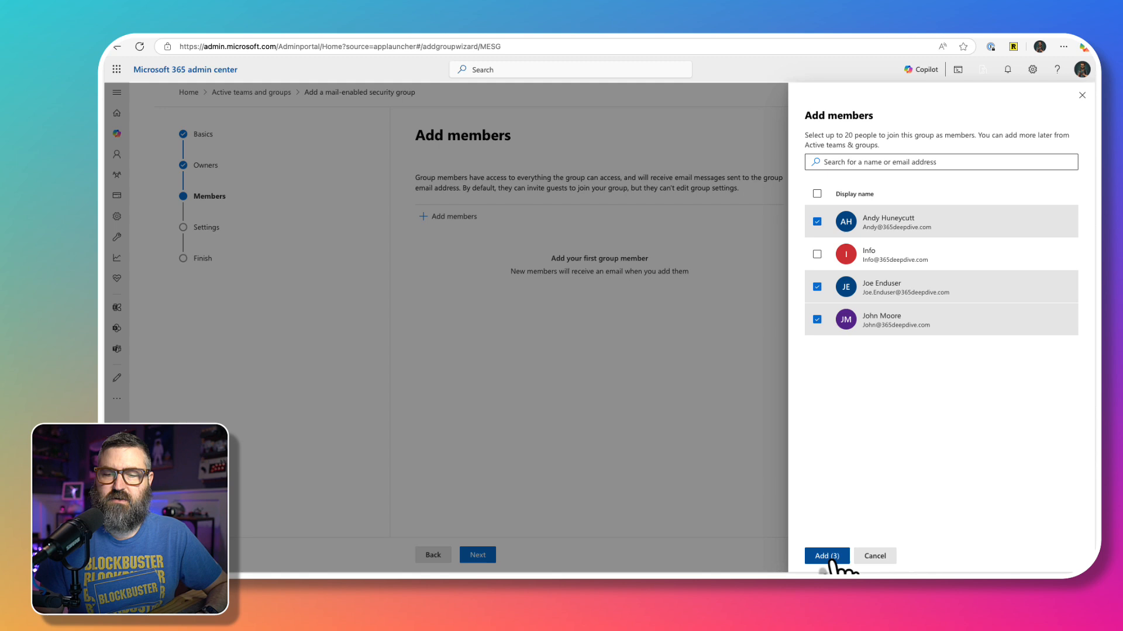
left_click(825, 555)
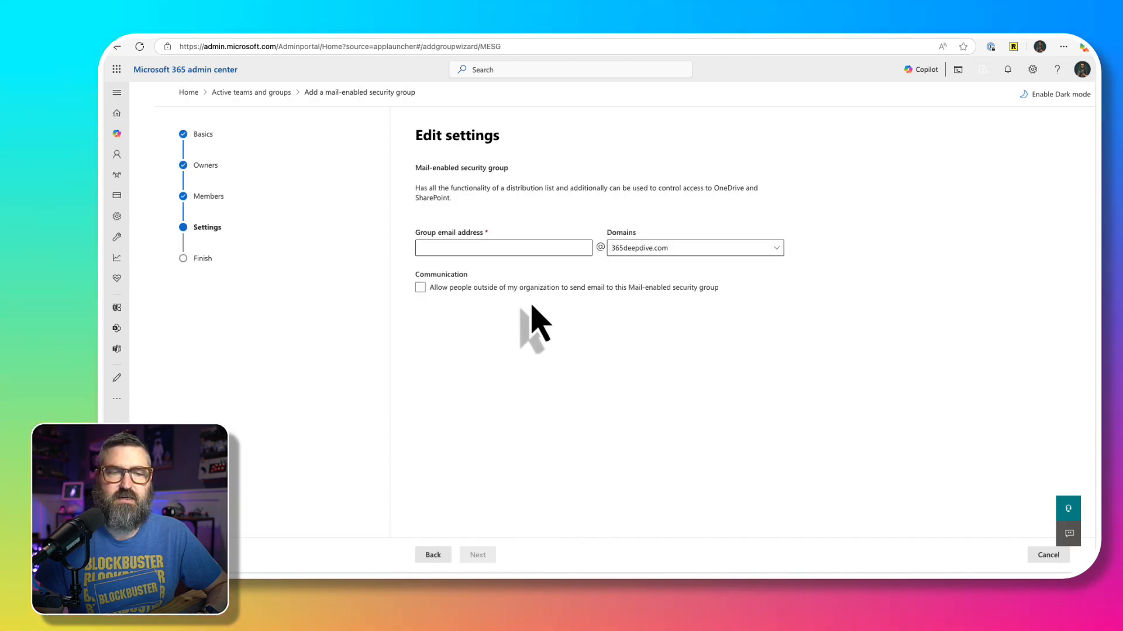
Step: Give the group its Brand Managers email address, create it and dismiss the confirmation
left_click(503, 248)
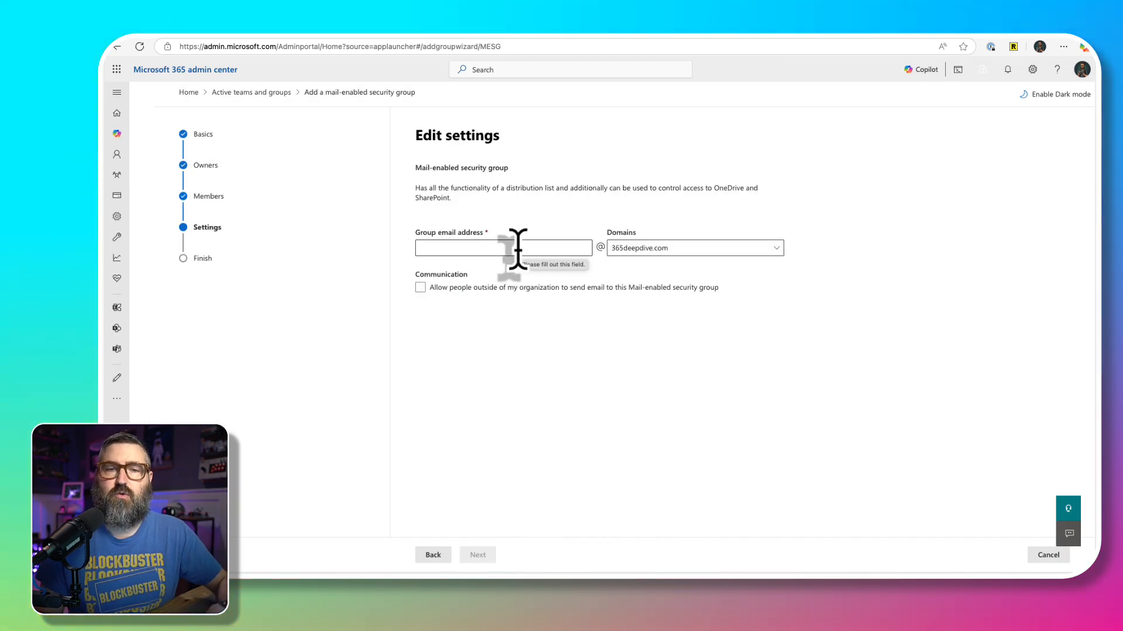
type("BrandManagers")
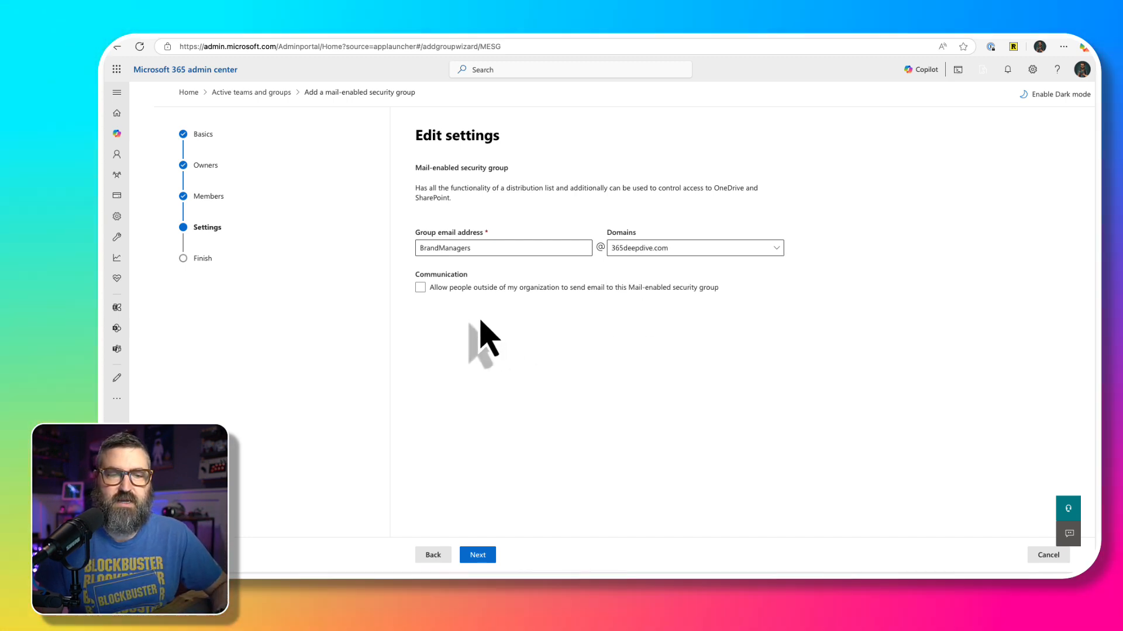
mouse_move(455, 334)
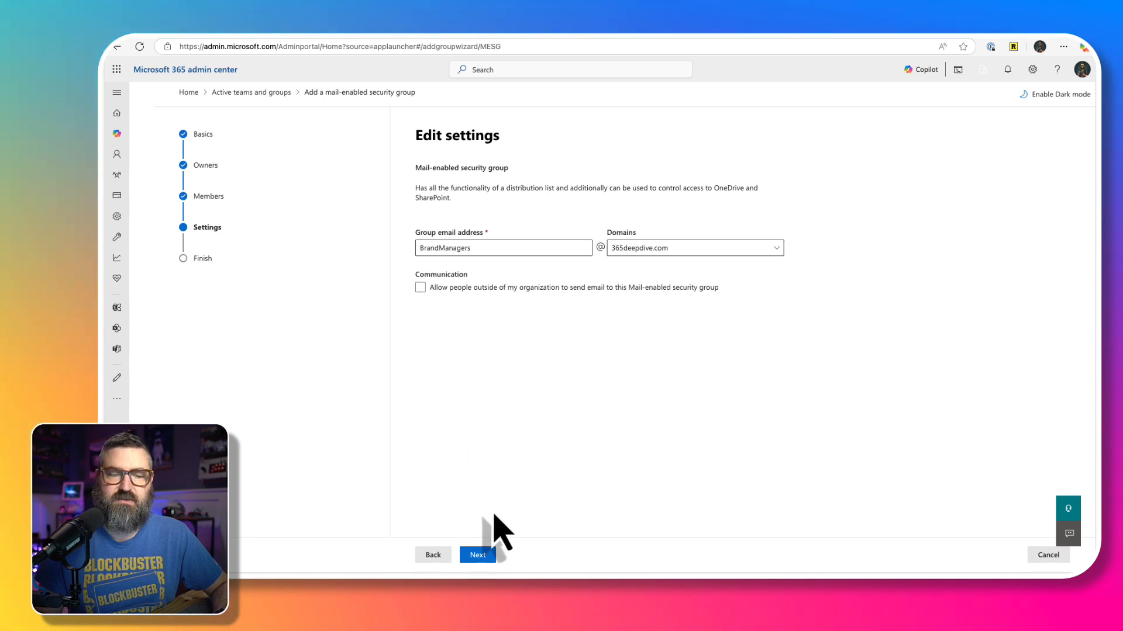
left_click(477, 554)
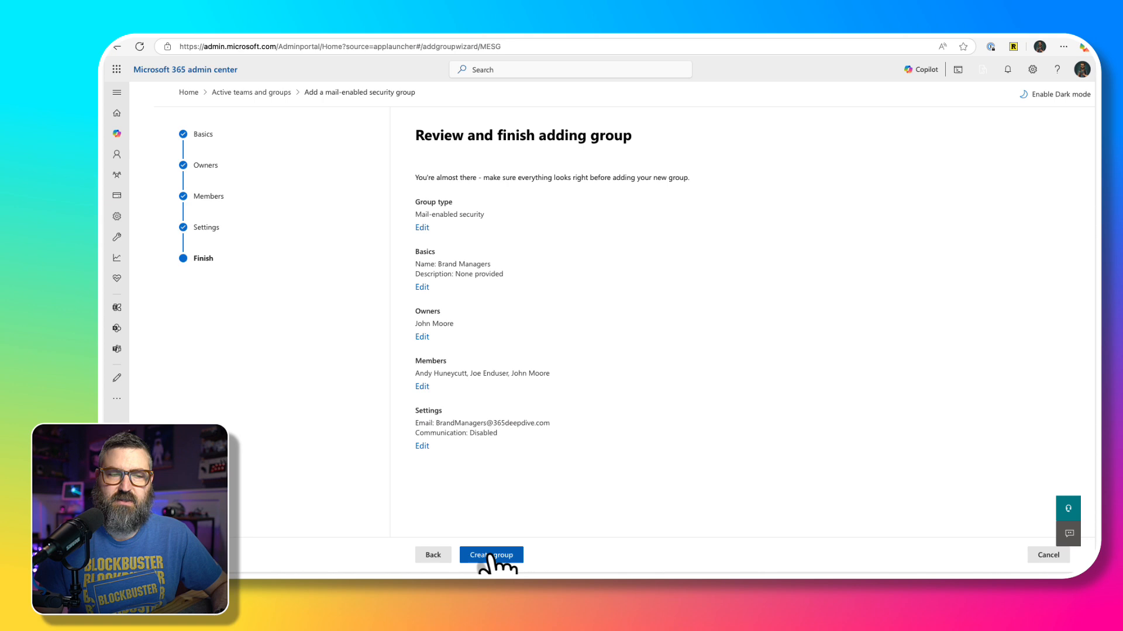
left_click(490, 555)
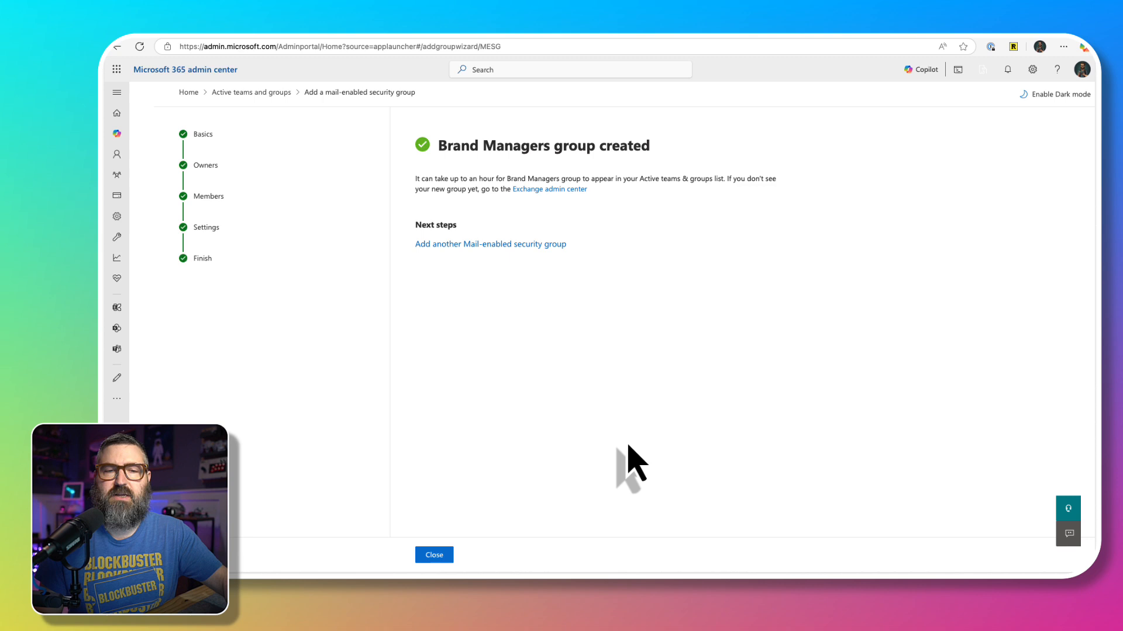
mouse_move(580, 419)
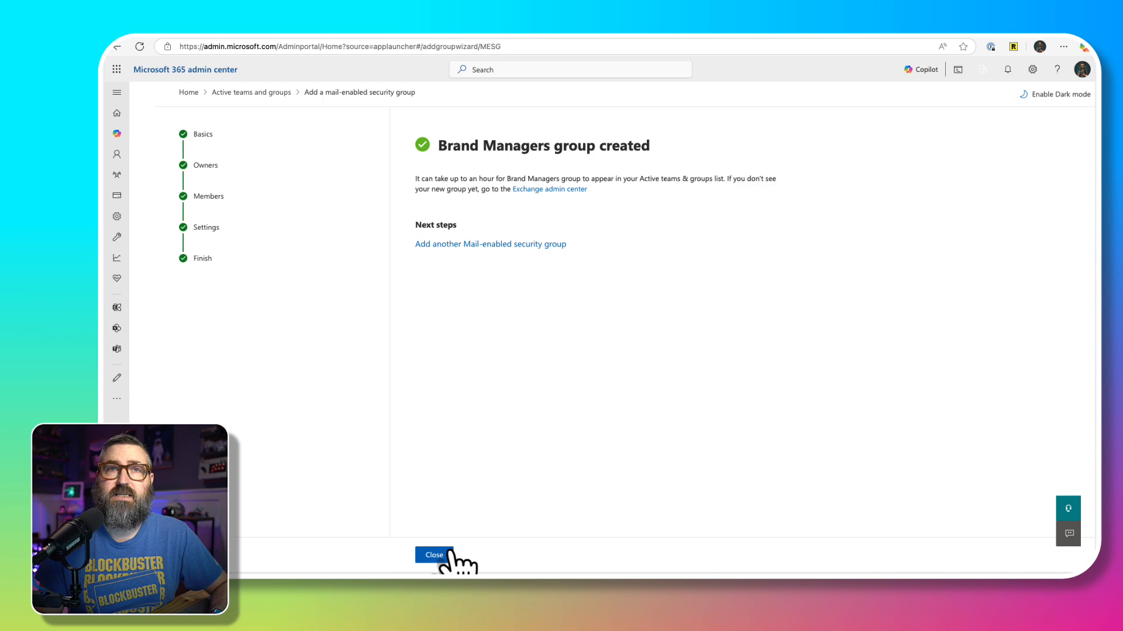
left_click(432, 554)
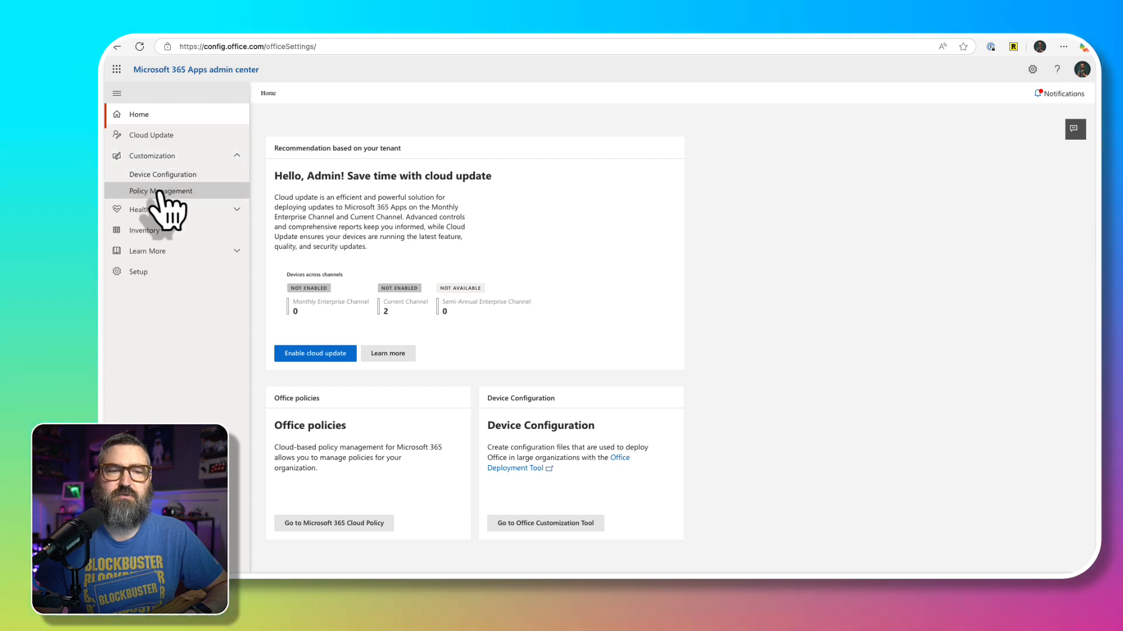
Step: Create a policy configuration named Brand Managers Policy in Policy Management and reach its scope
left_click(160, 190)
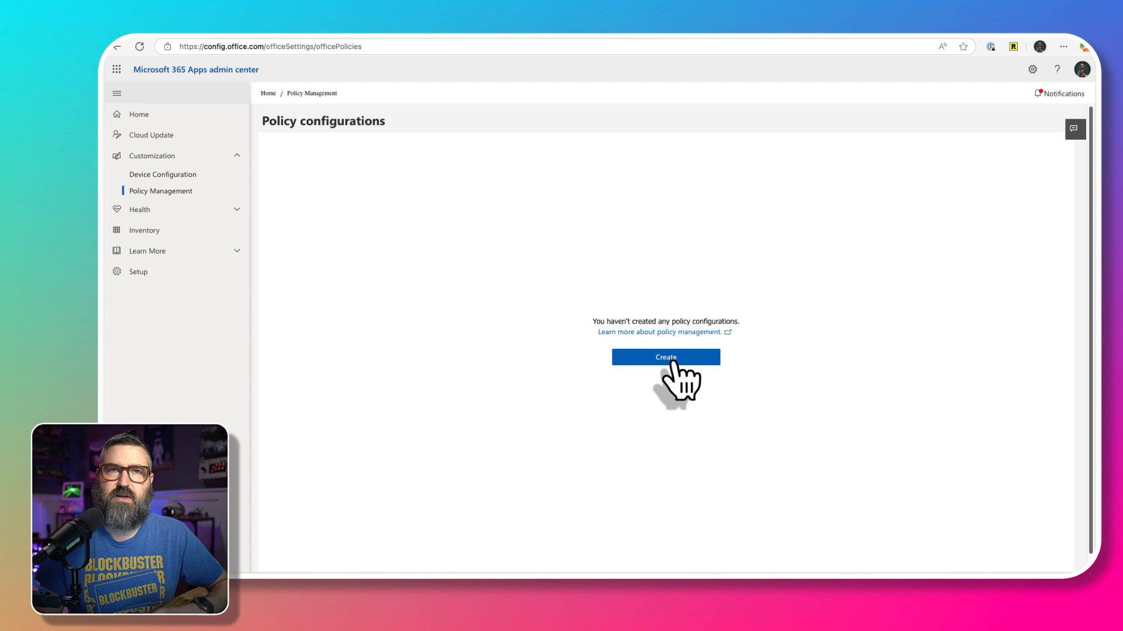
left_click(664, 358)
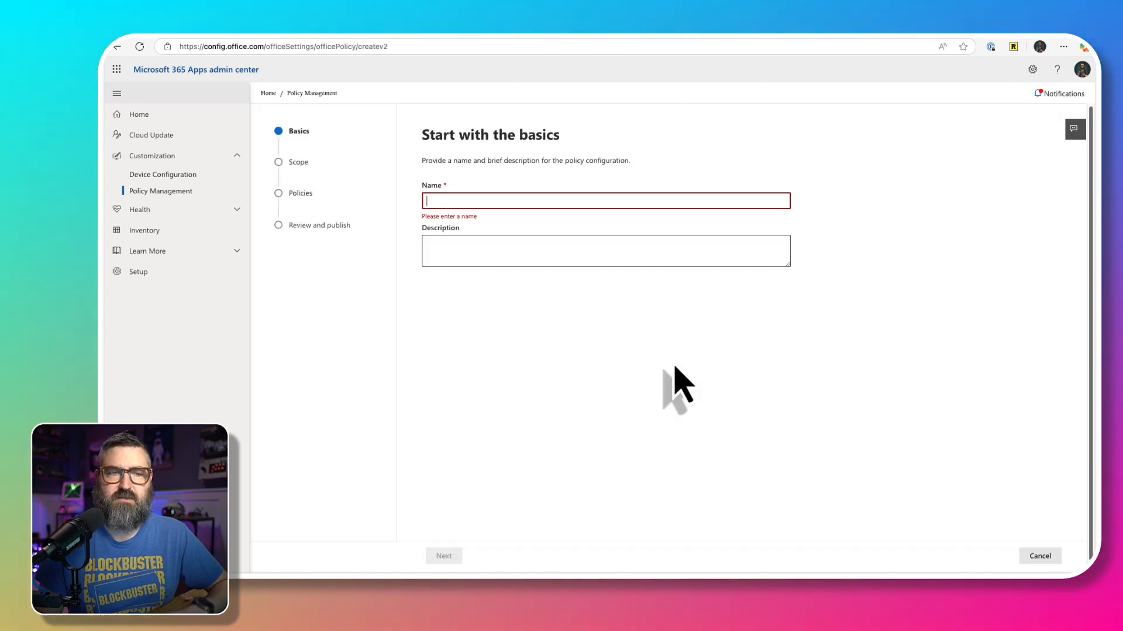
type("Brand Managers Policy")
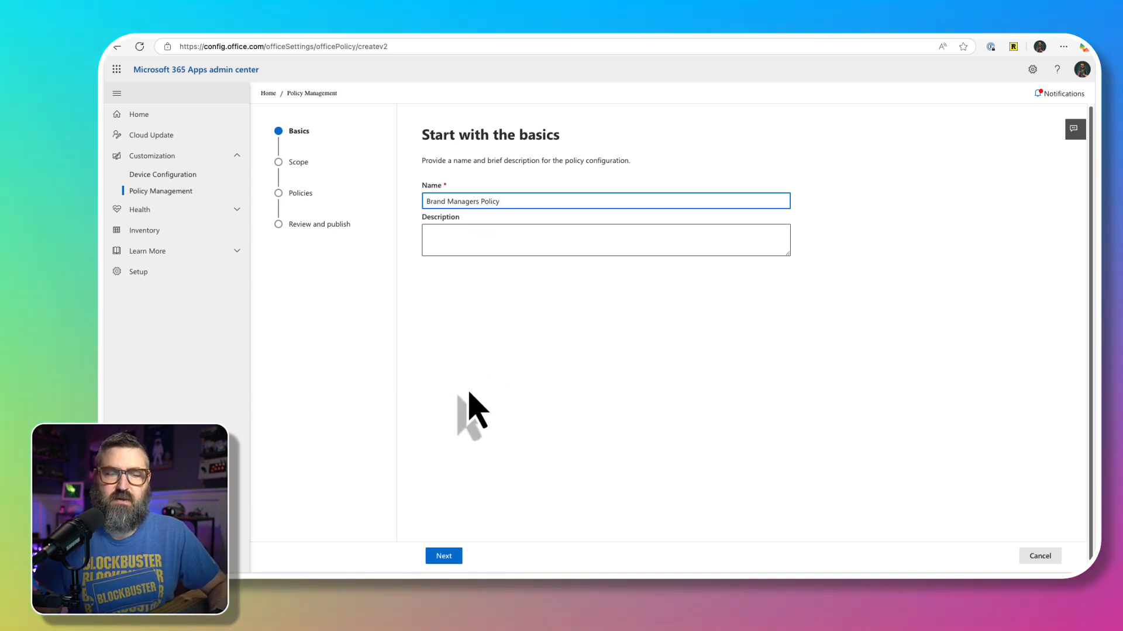
left_click(444, 556)
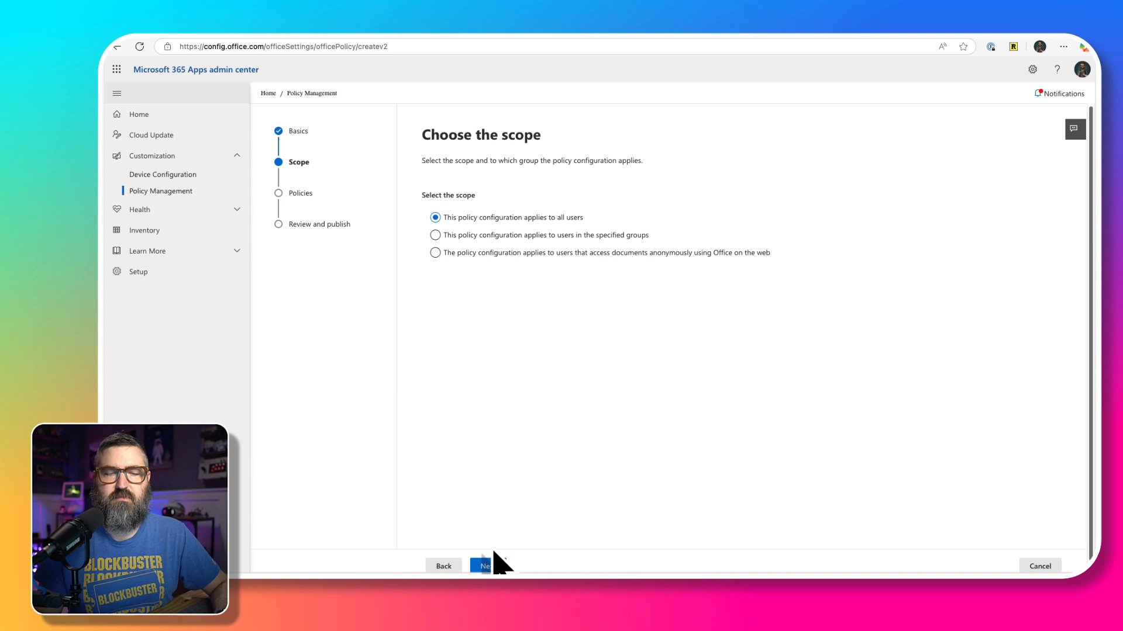
Step: Keep all-users scope and find the Elevated role for enterprise brand managers policy via 'br'
left_click(488, 566)
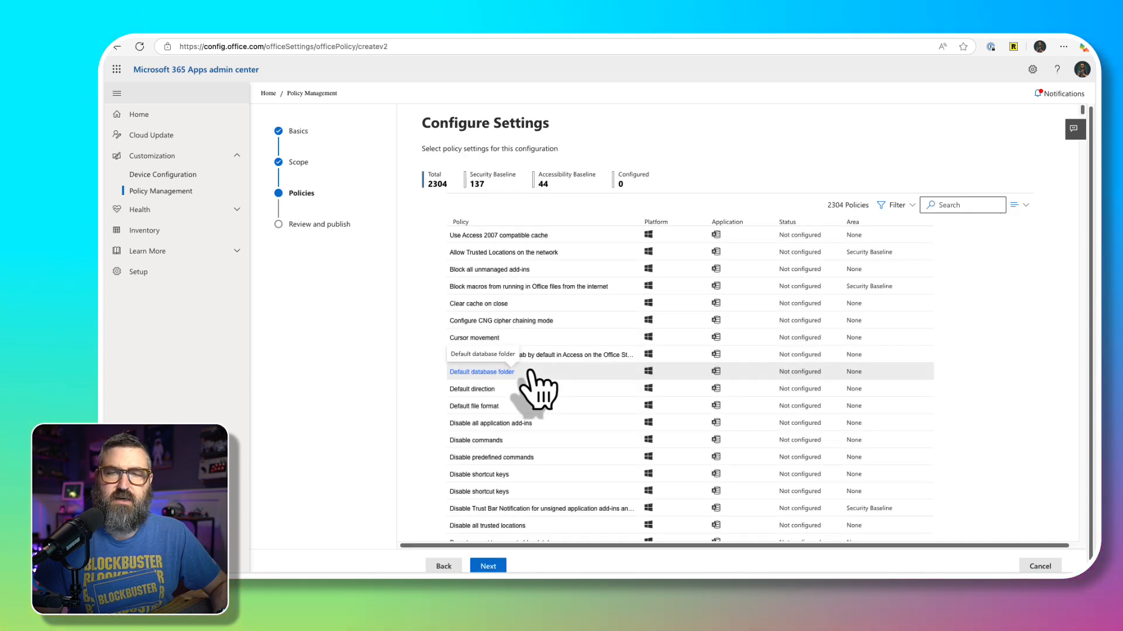
type("br")
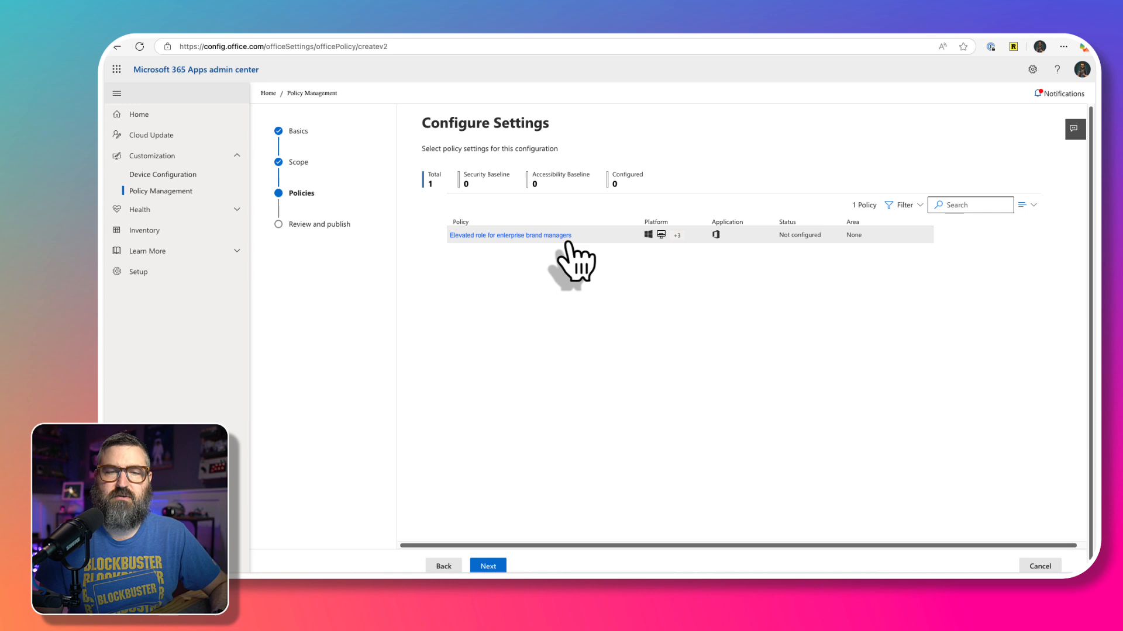
left_click(510, 235)
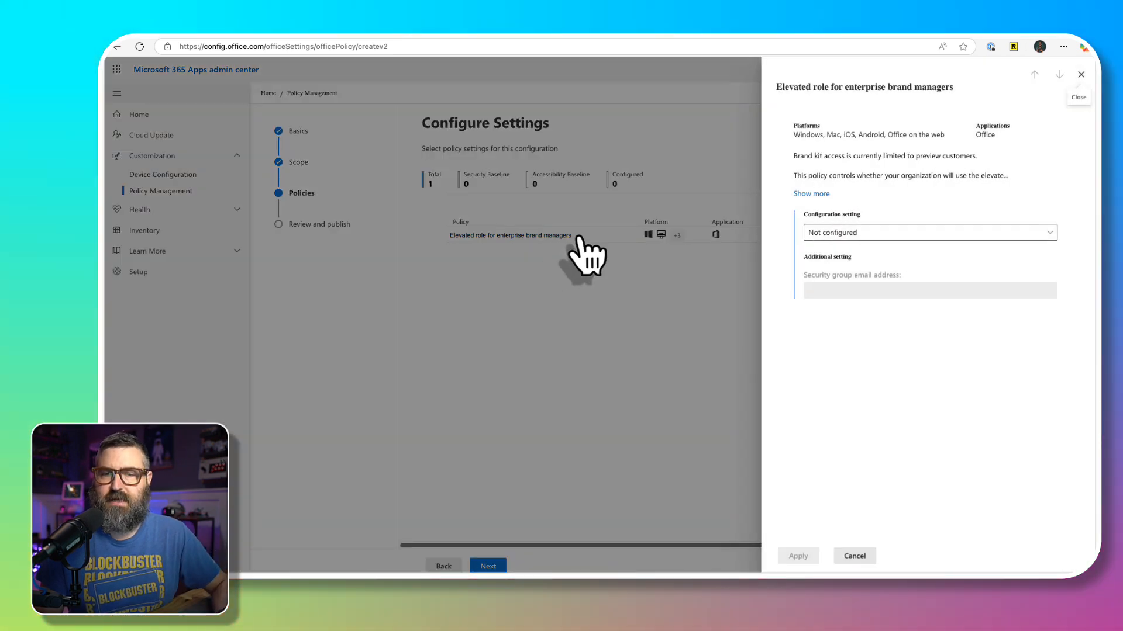
Step: Set the policy to Enabled for the BrandManagers@ group email and apply it so it shows Configured
left_click(928, 231)
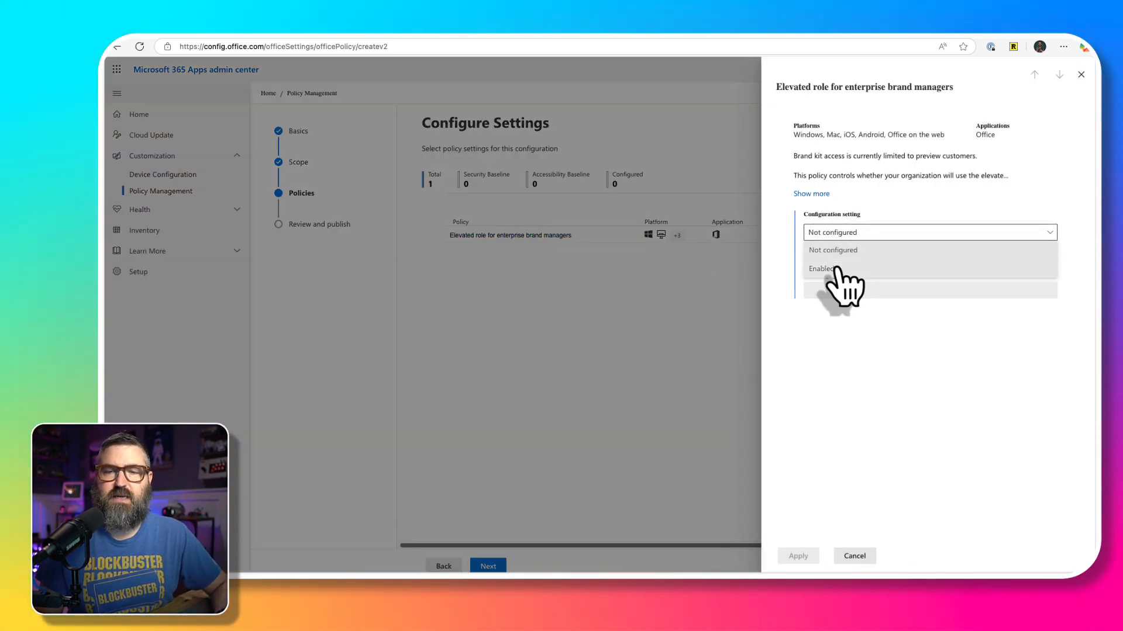
left_click(821, 269)
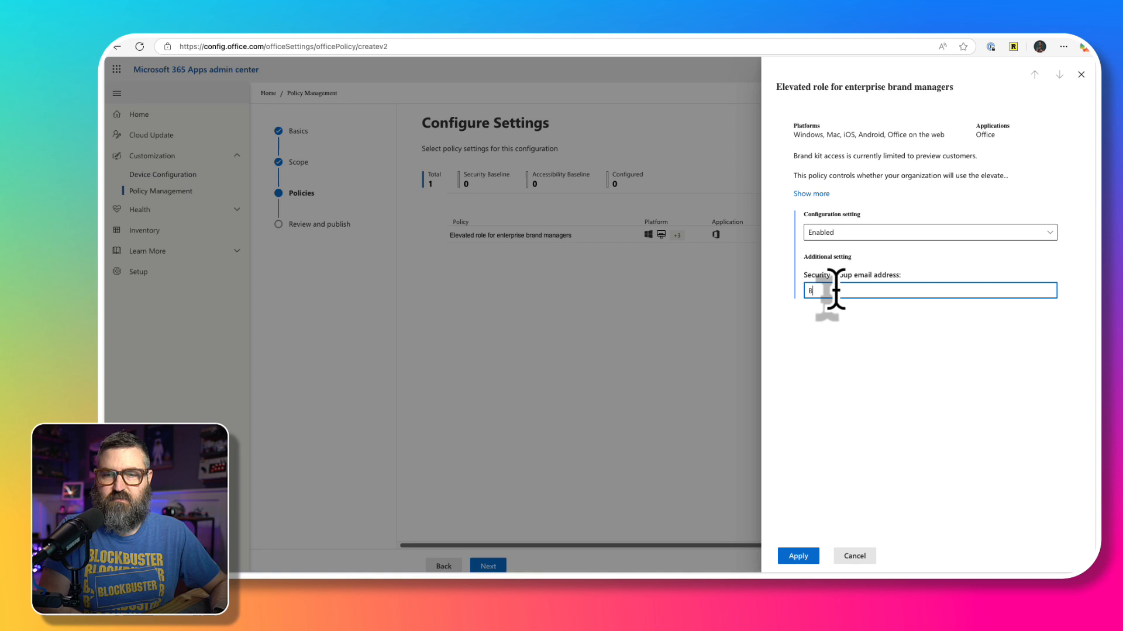
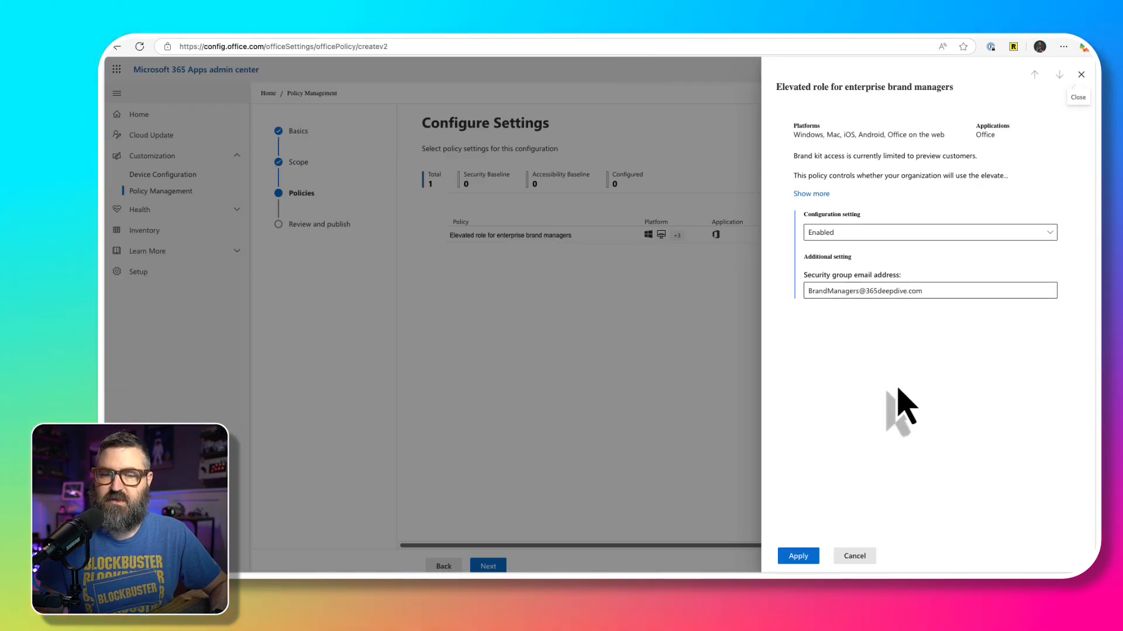
left_click(797, 557)
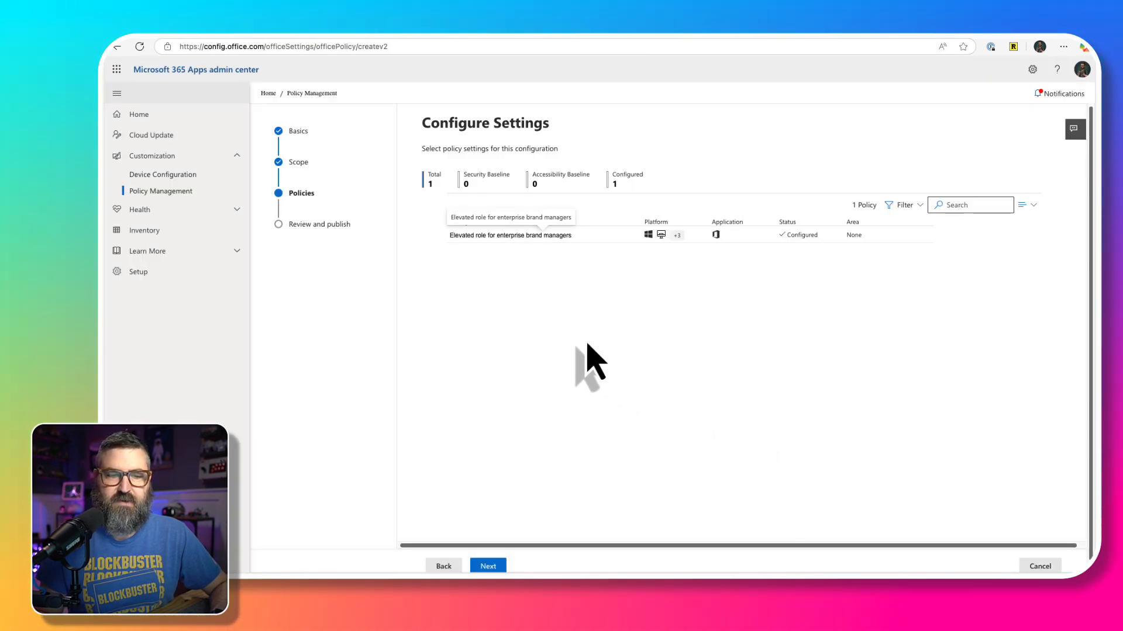
mouse_move(509, 387)
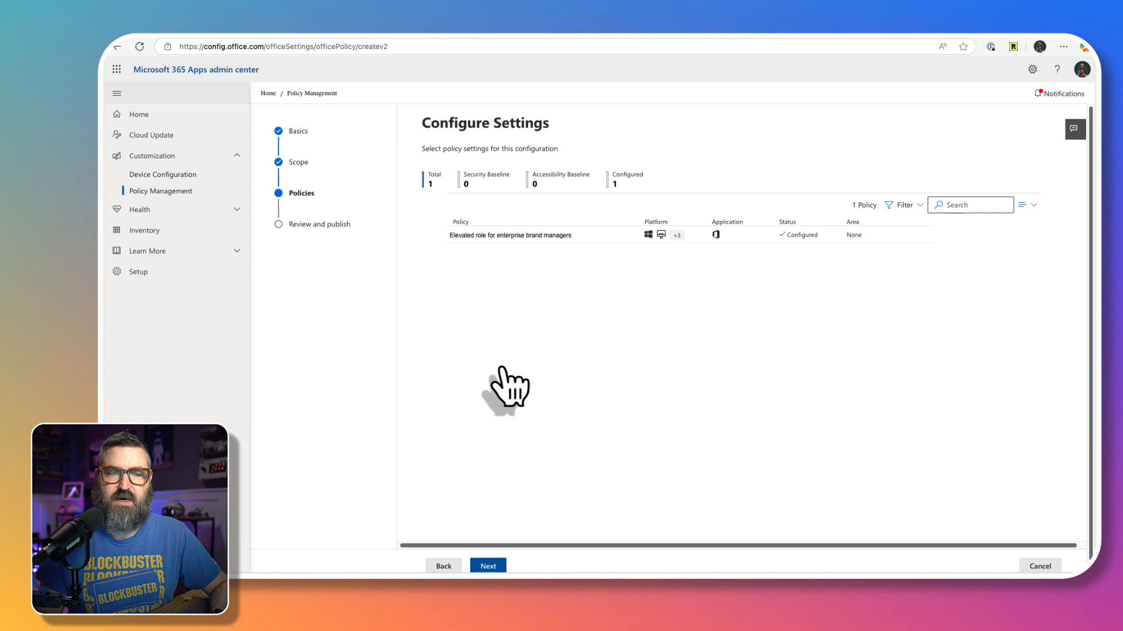
left_click(488, 566)
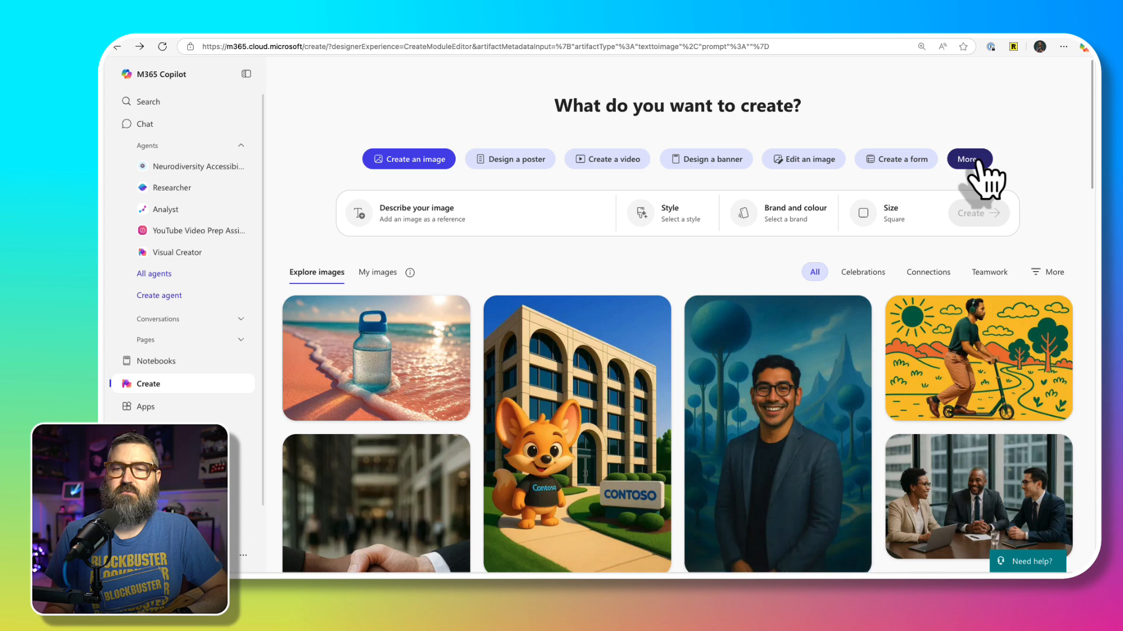
Step: From brand kit management, check Official kits and open the Jolly Roger Java kit
left_click(968, 158)
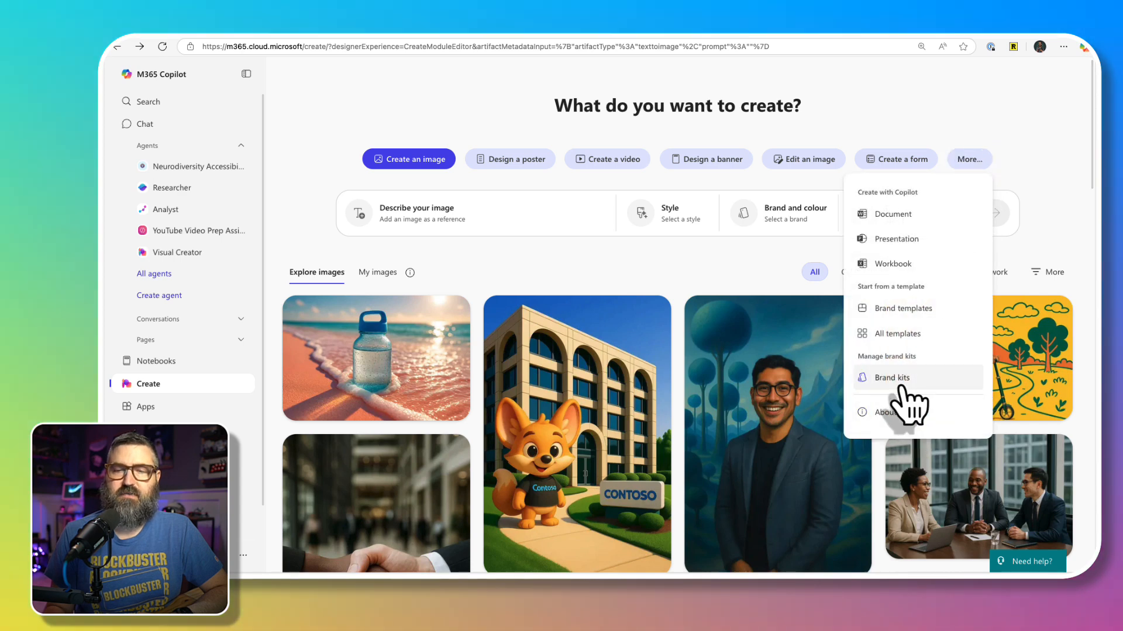
left_click(894, 378)
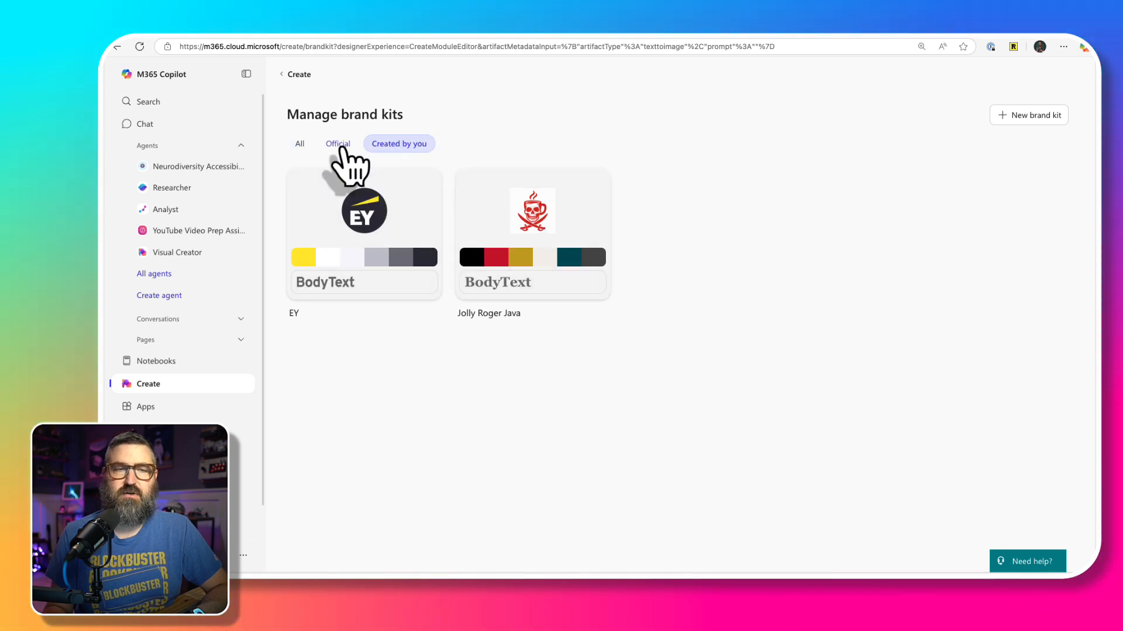
left_click(336, 143)
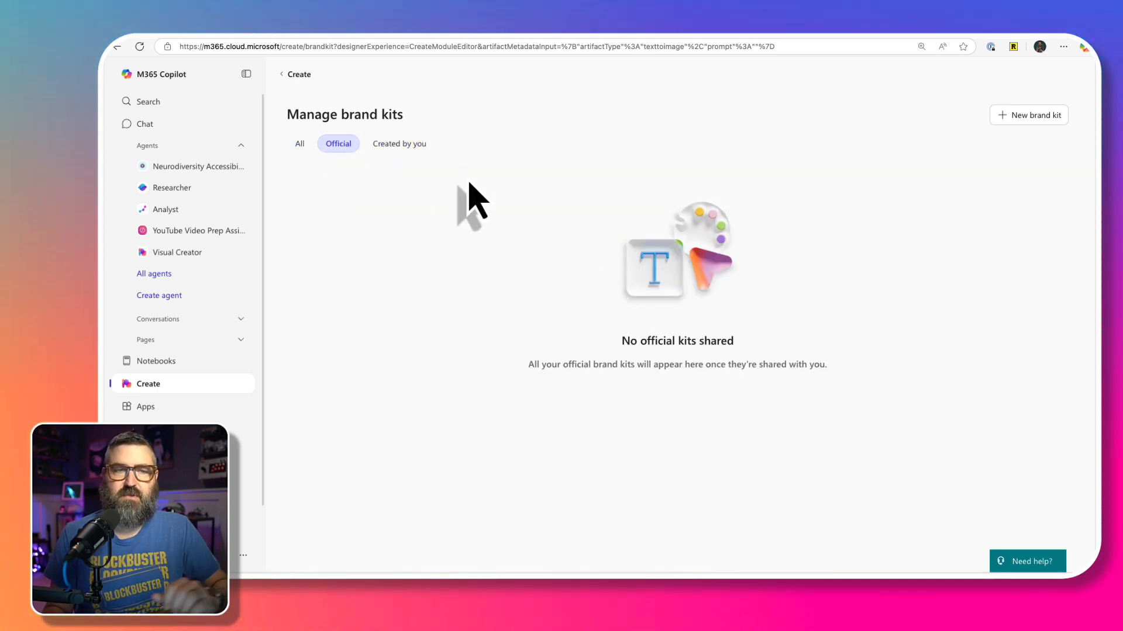
left_click(677, 250)
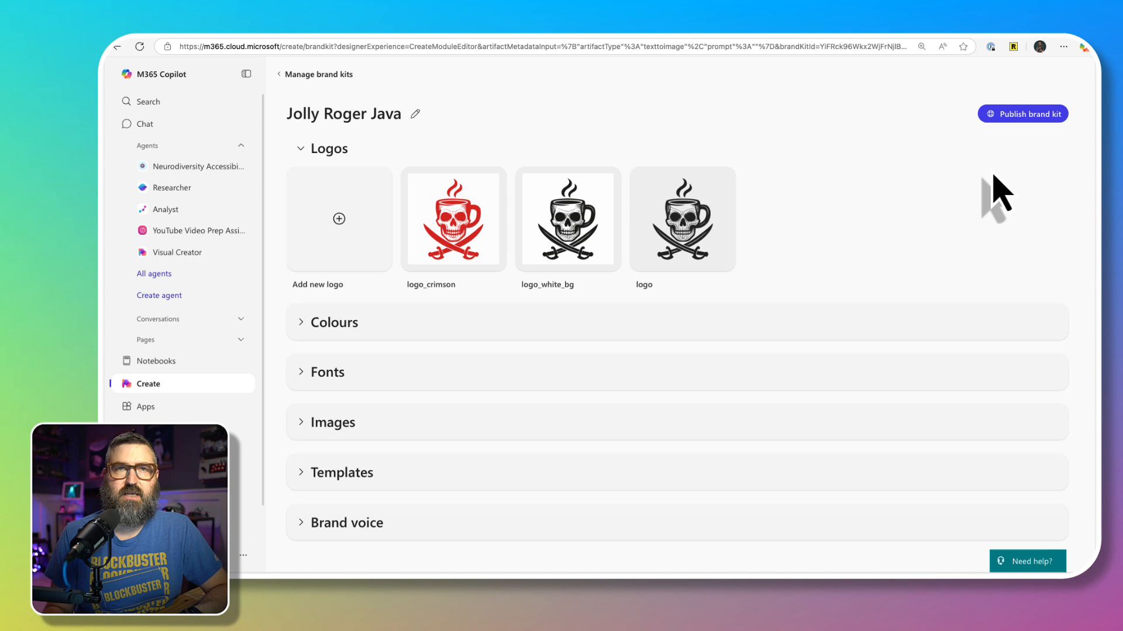
mouse_move(1017, 165)
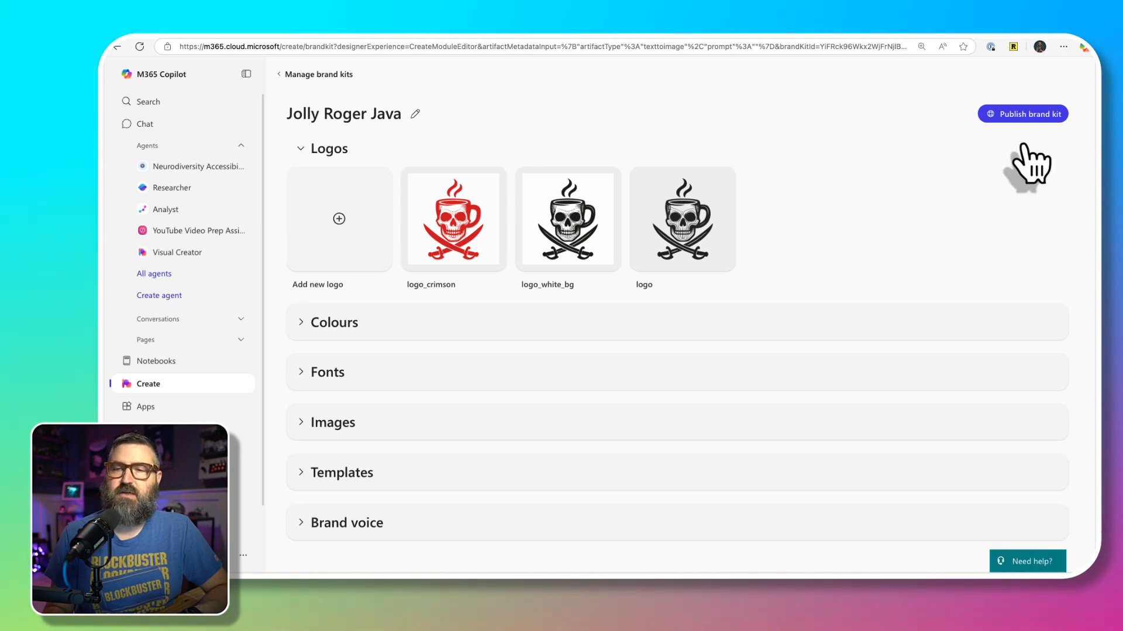
Step: Publish Jolly Roger Java as the official brand kit shared with everyone
left_click(1022, 113)
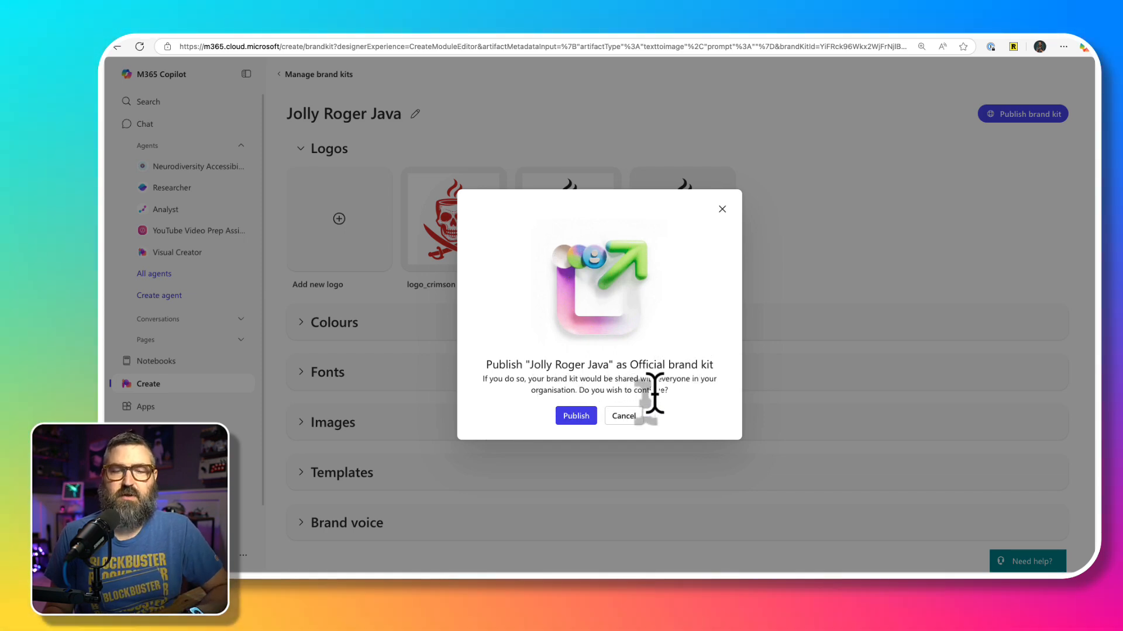
left_click(575, 417)
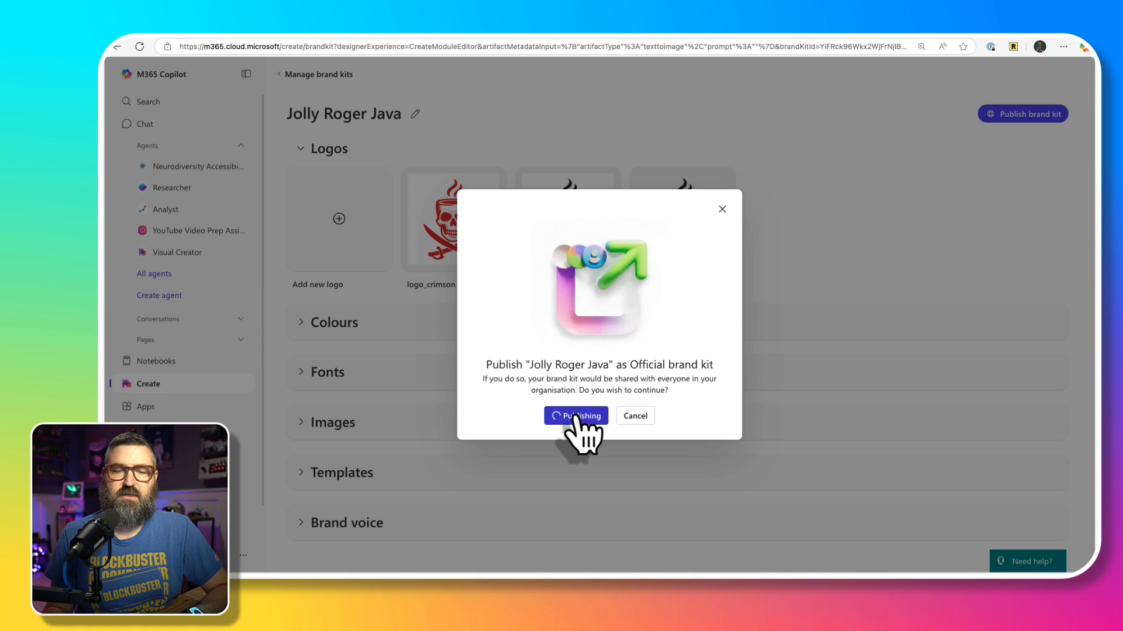
mouse_move(866, 257)
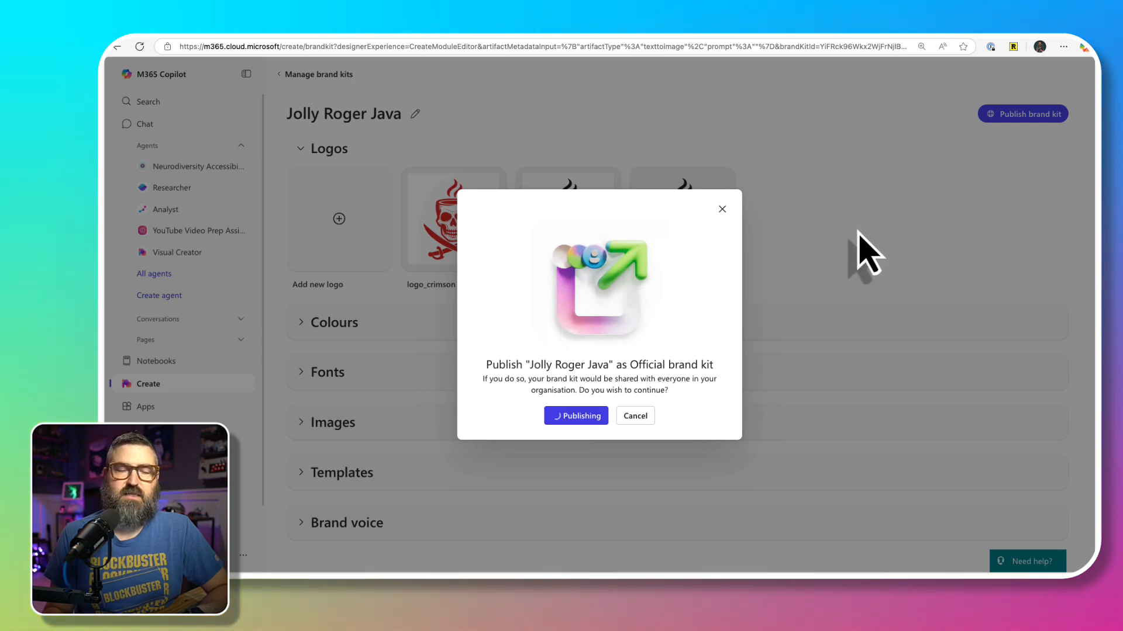
left_click(575, 417)
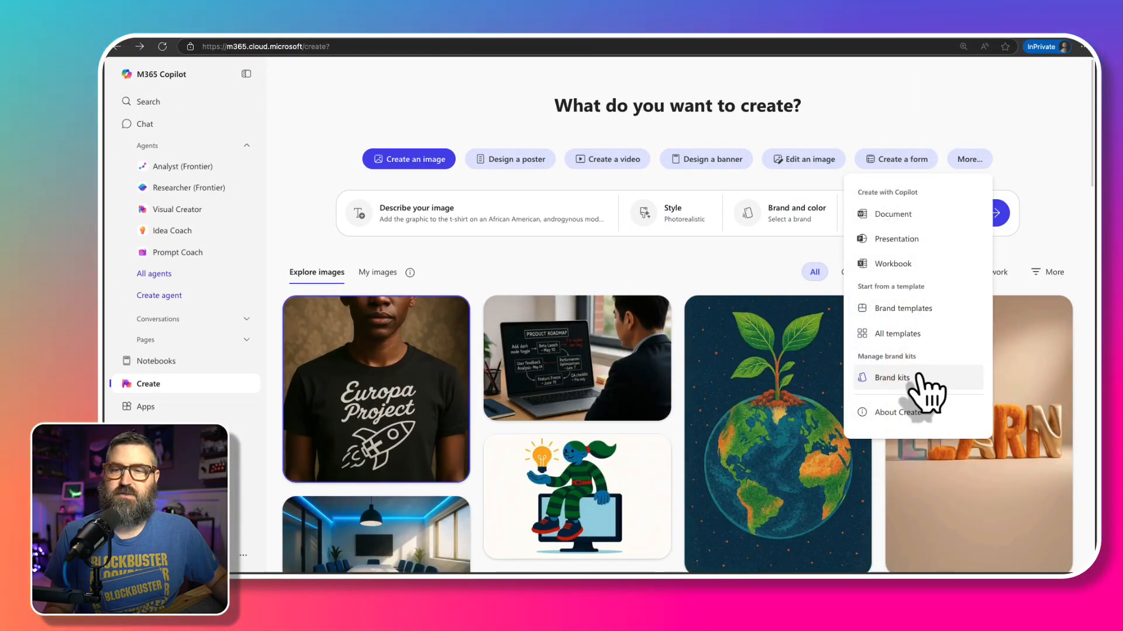
Step: Check the end user's Brand kits page, which shows no kits, then return to Create
left_click(891, 378)
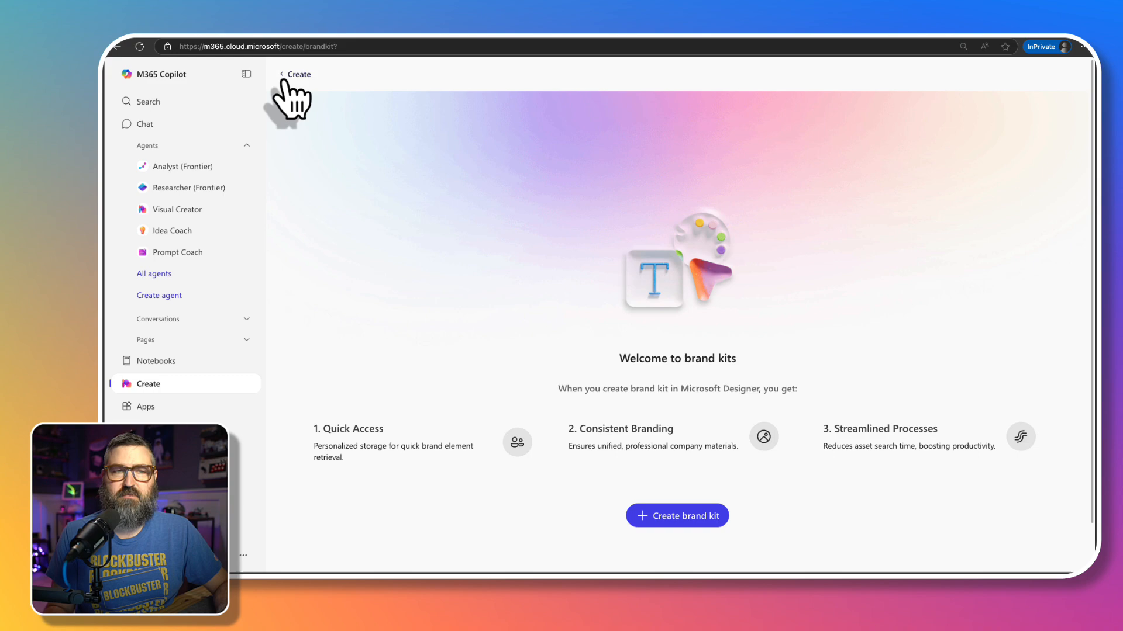
left_click(295, 74)
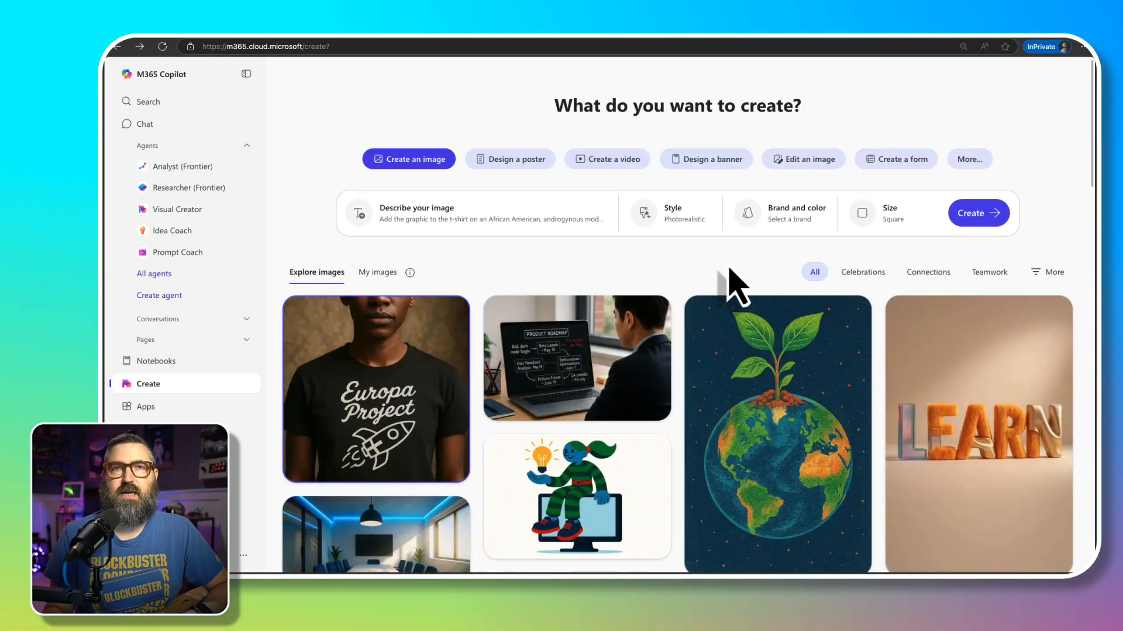
mouse_move(681, 307)
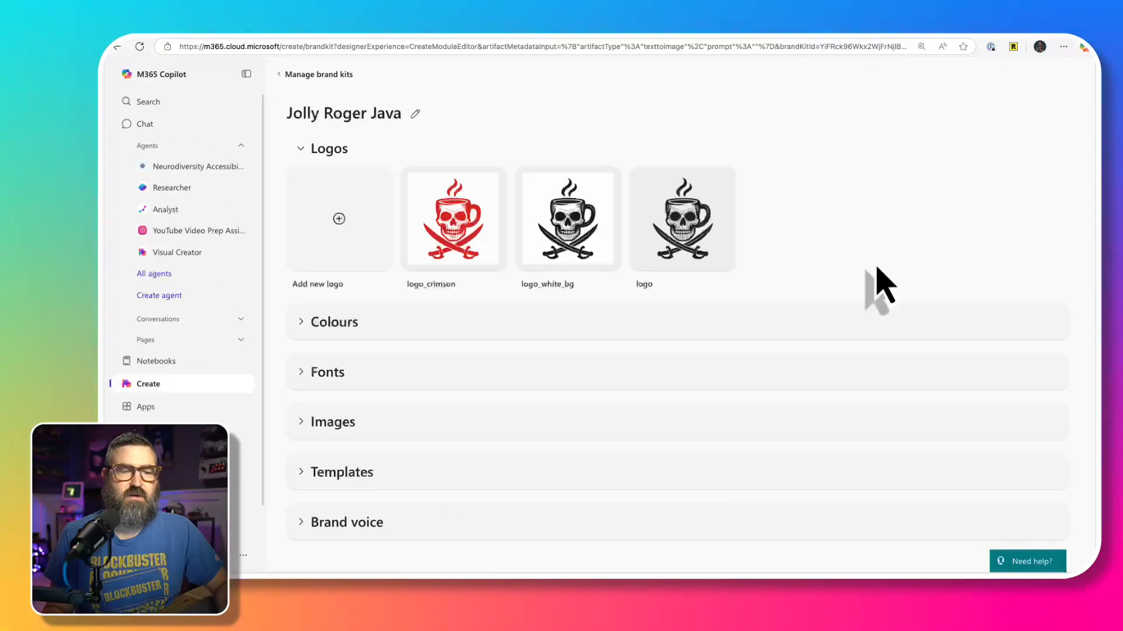
mouse_move(268, 108)
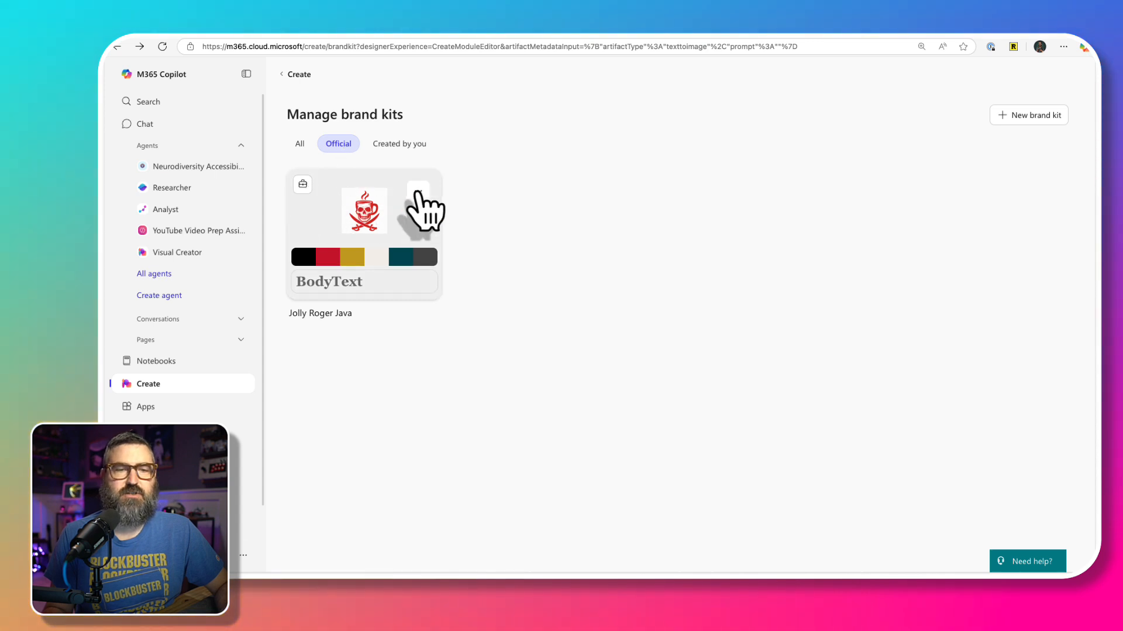
Step: Review the official Jolly Roger Java kit's details, including its colour palette
left_click(419, 191)
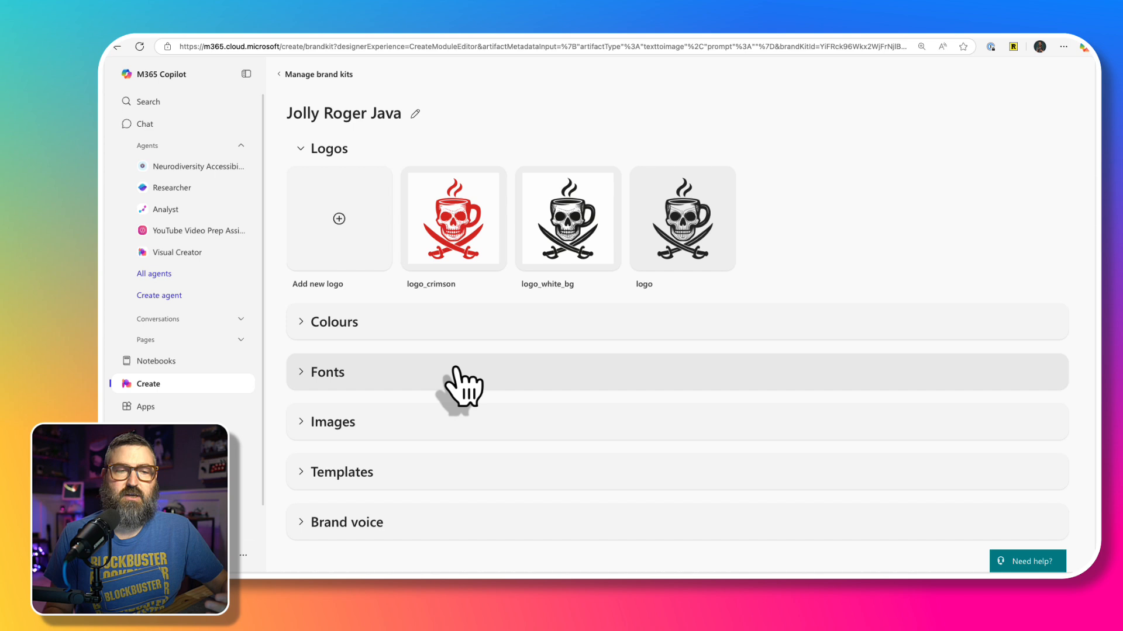
left_click(333, 321)
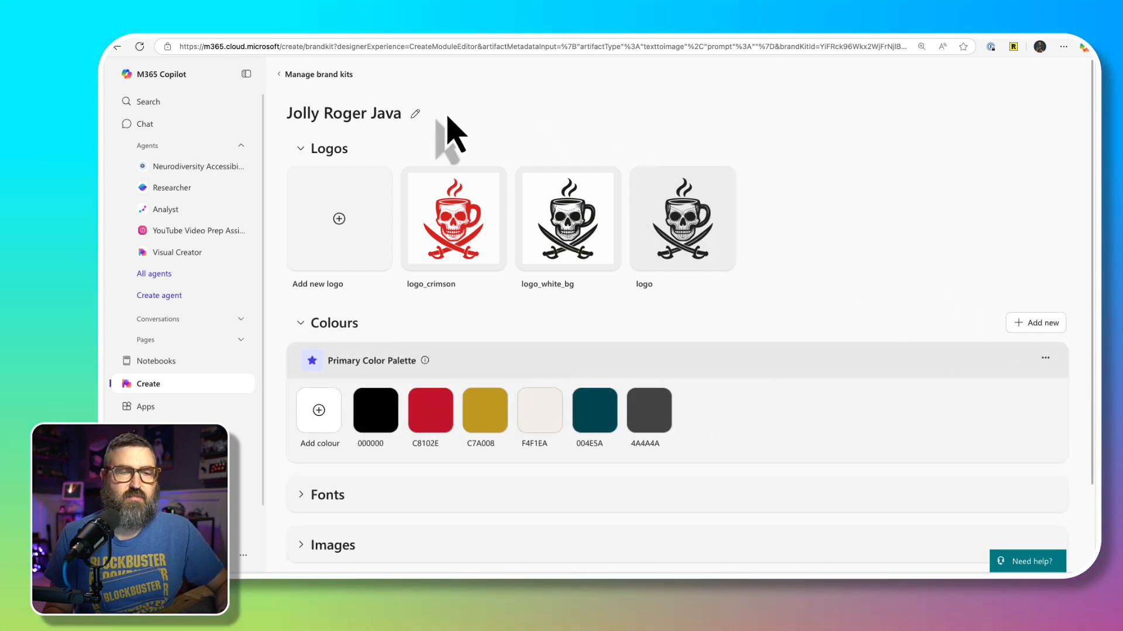
left_click(318, 73)
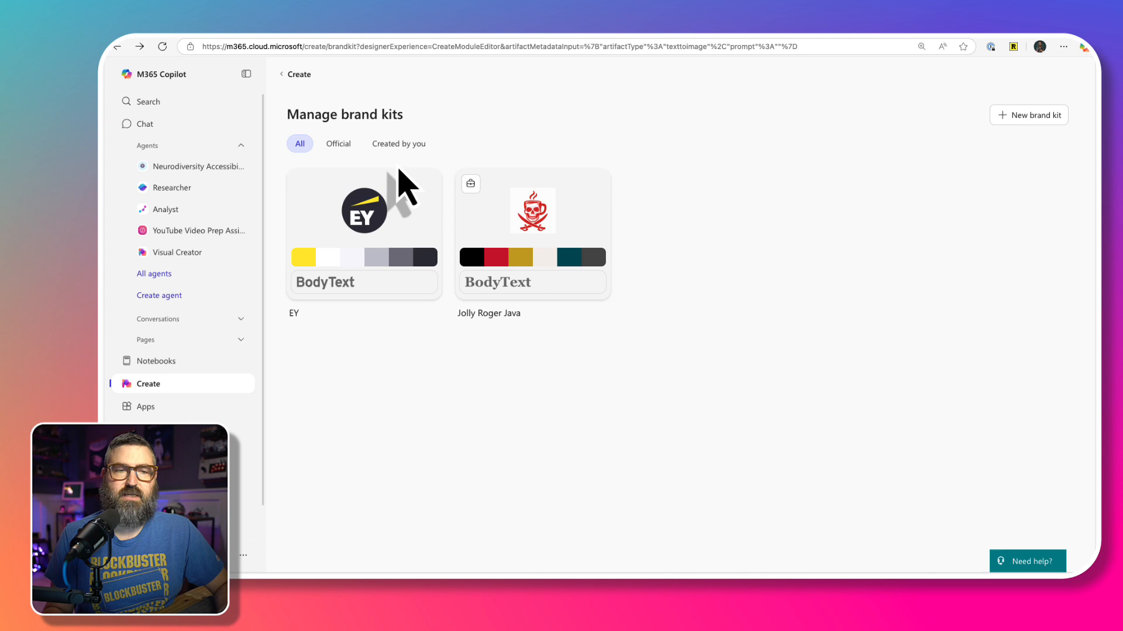
Step: Compare the All, Official and Created by you kit lists, confirming Jolly Roger Java is official
left_click(586, 191)
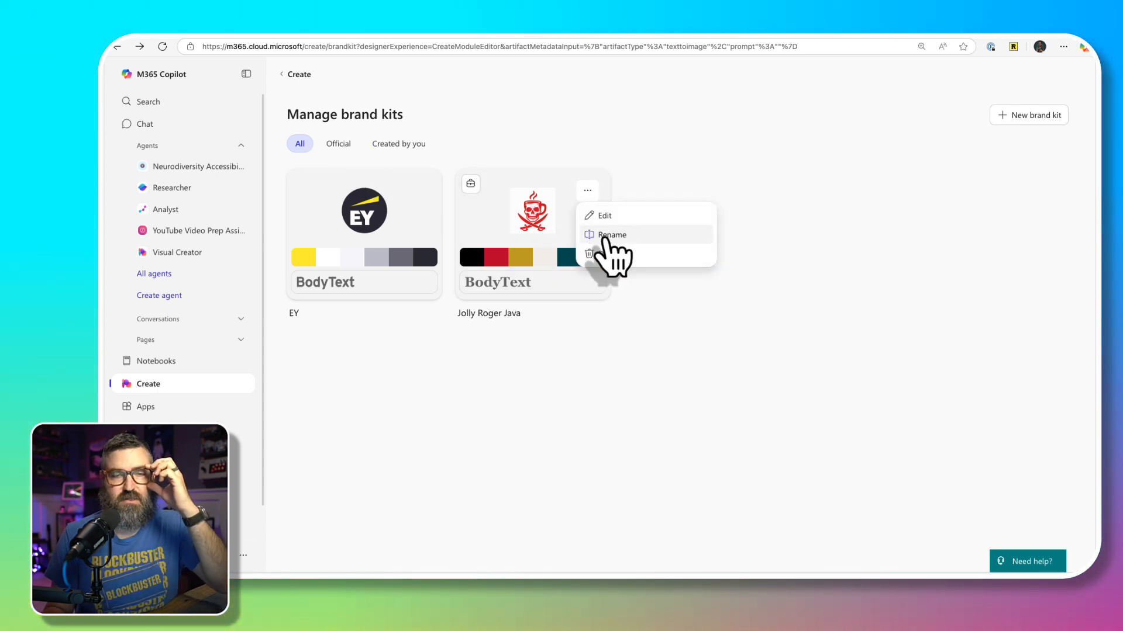
left_click(336, 143)
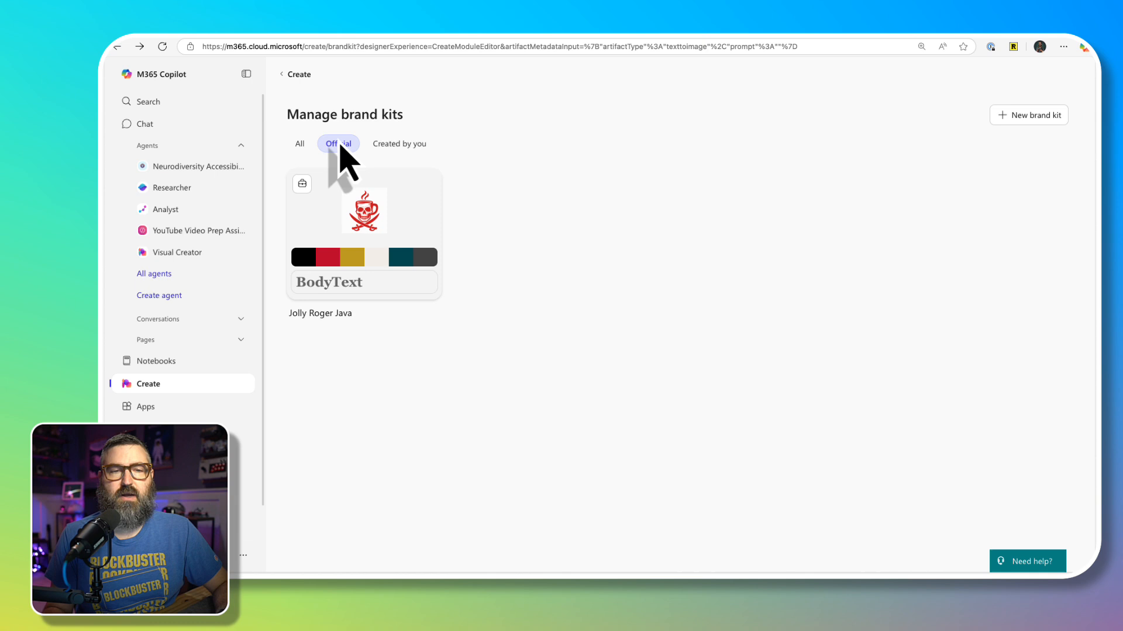
left_click(418, 190)
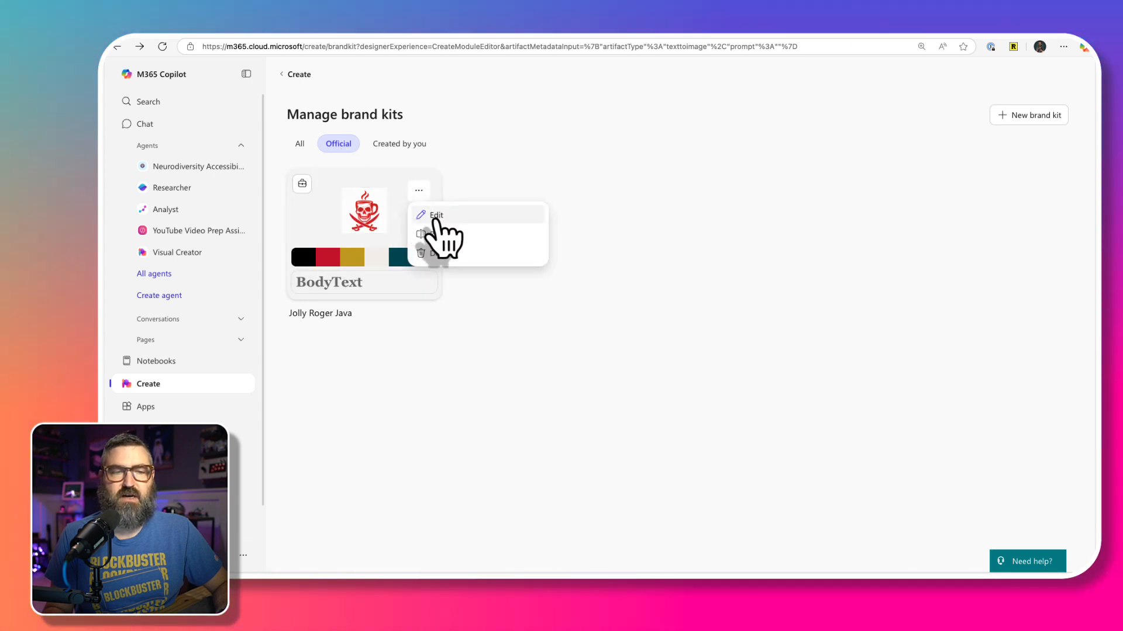
left_click(398, 143)
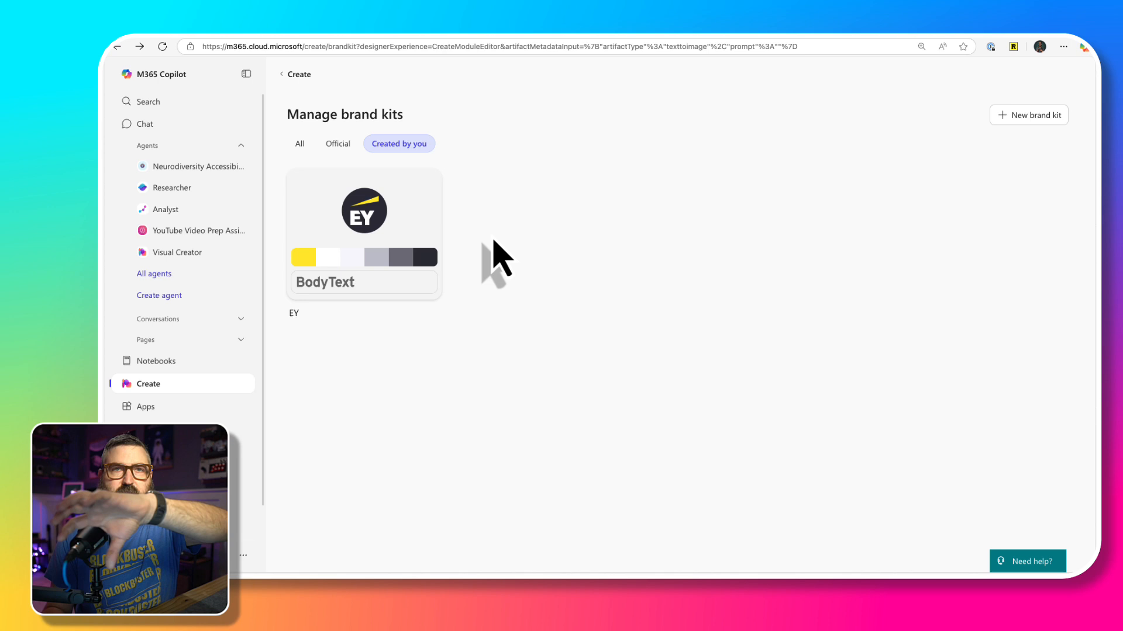
left_click(337, 143)
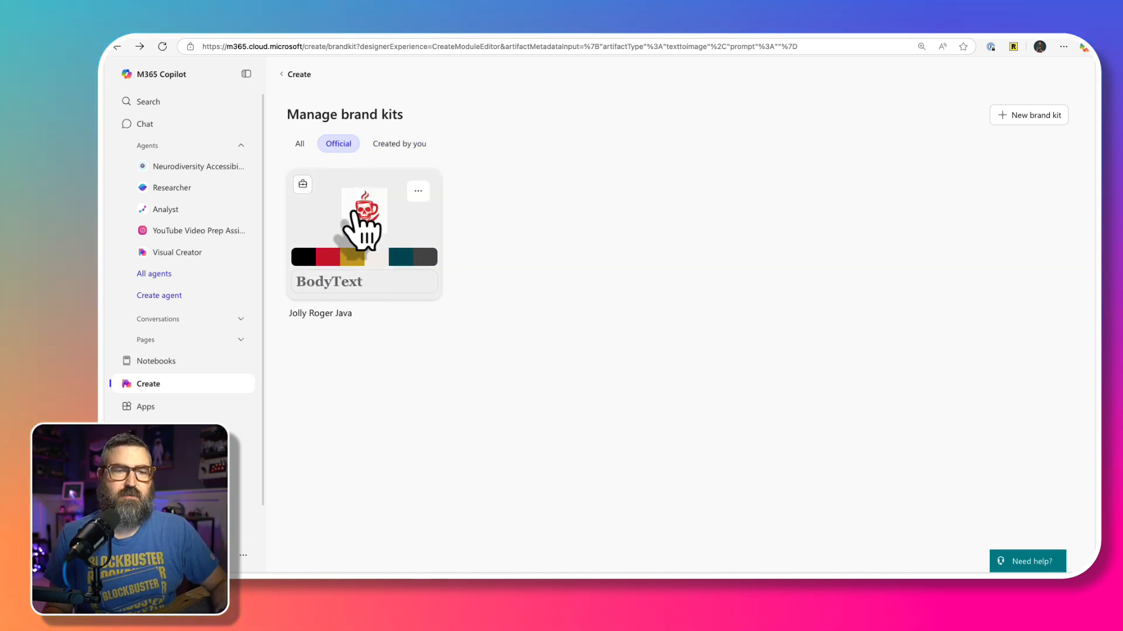
left_click(363, 222)
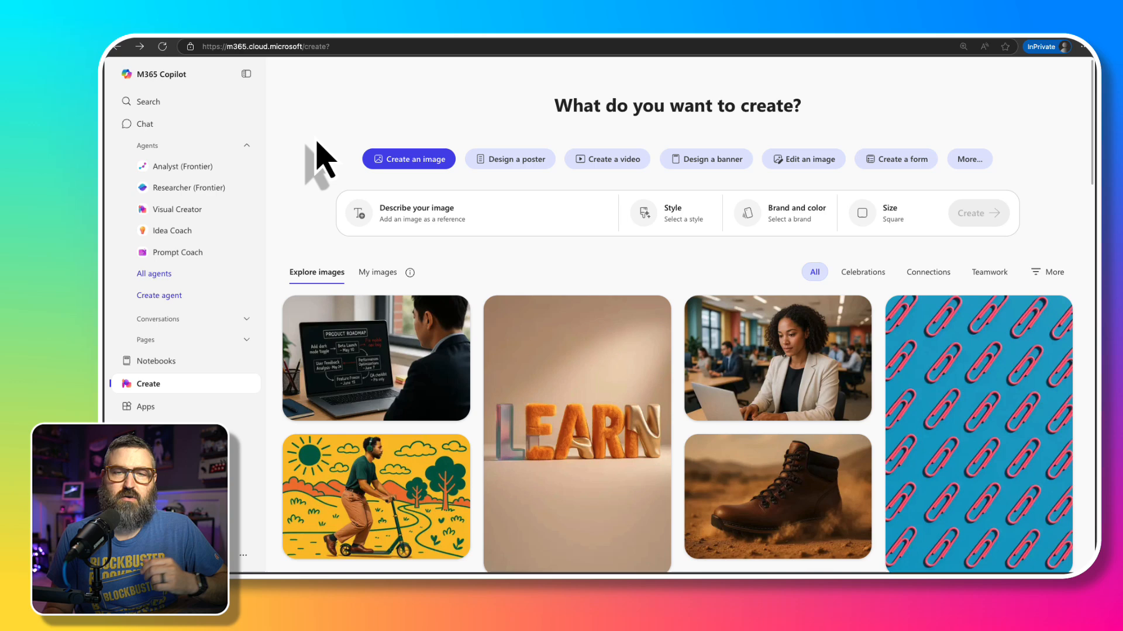
Step: In the private session, confirm Jolly Roger Java is the only official kit and return to image creation
left_click(969, 159)
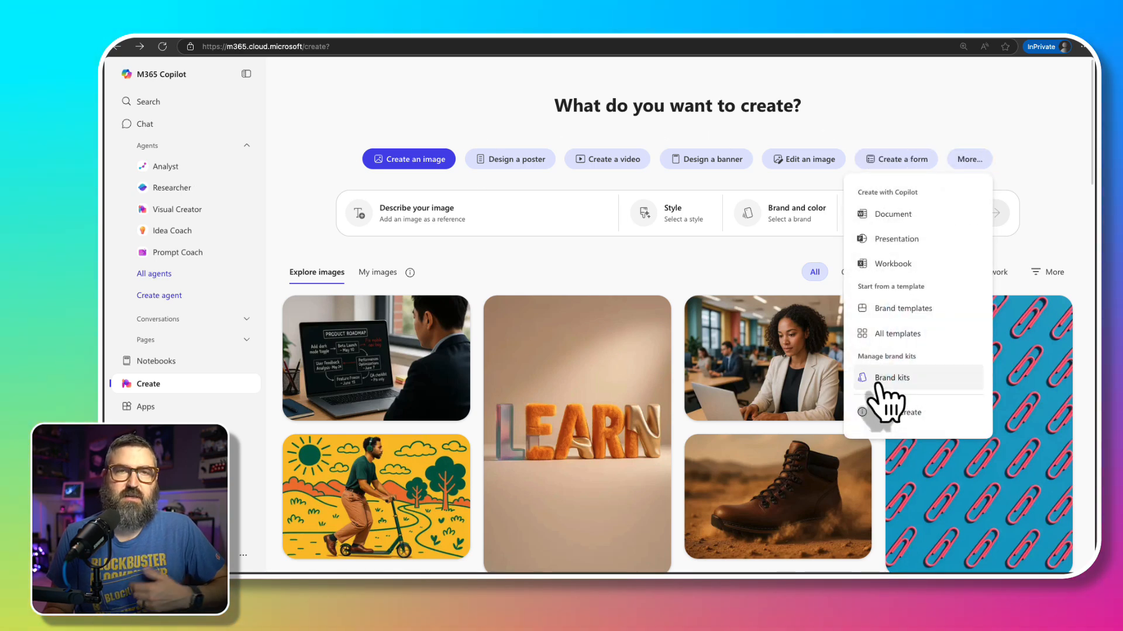
left_click(892, 378)
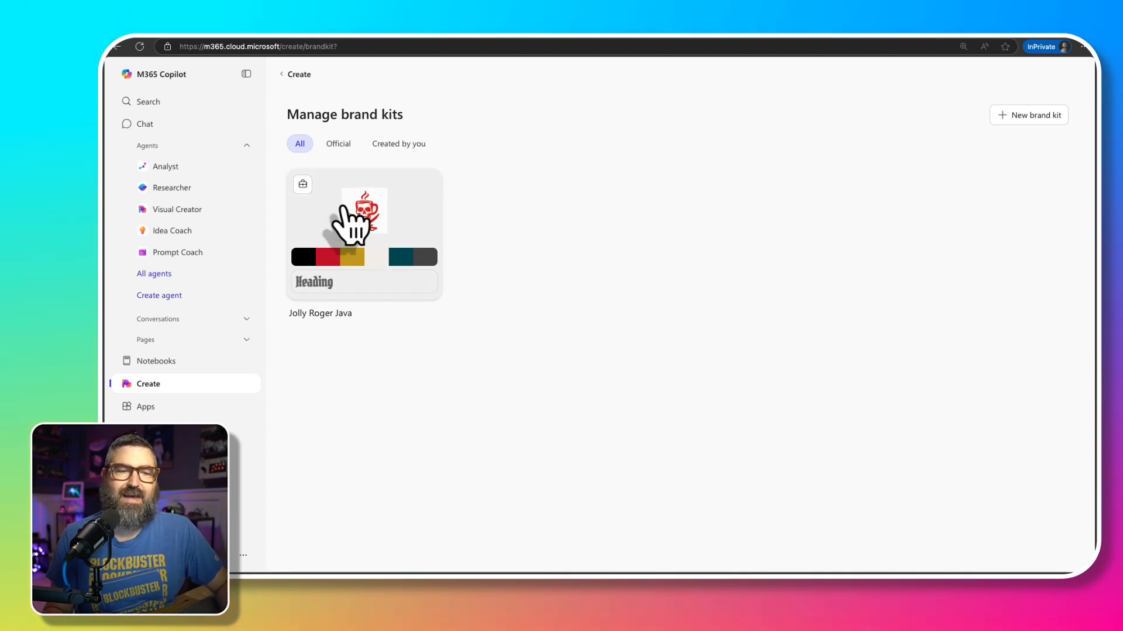
mouse_move(497, 366)
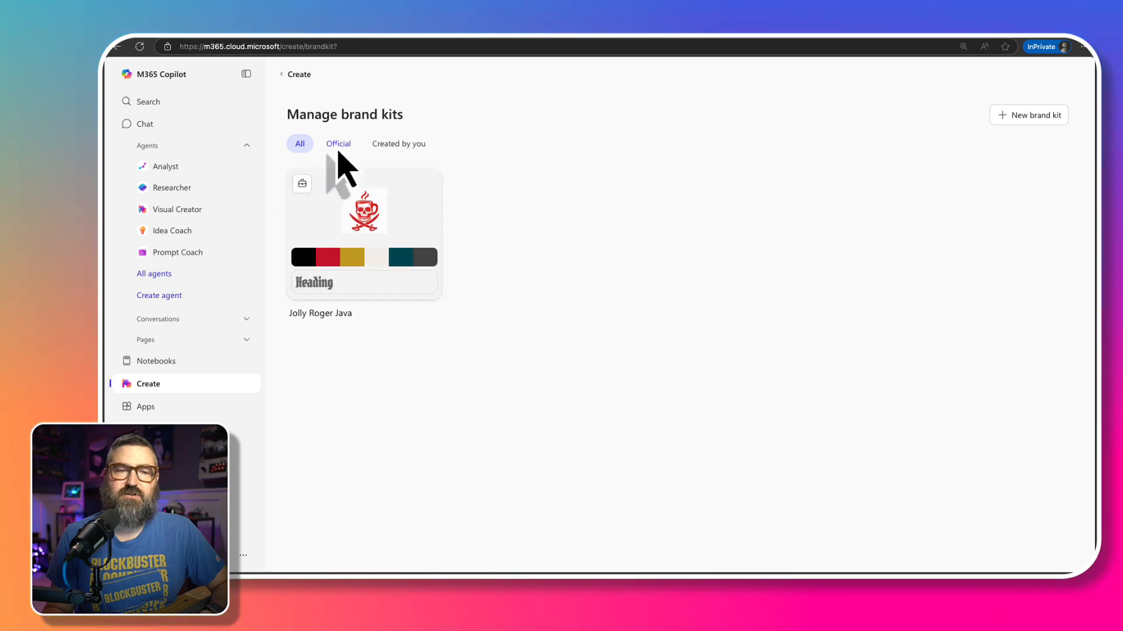
left_click(399, 143)
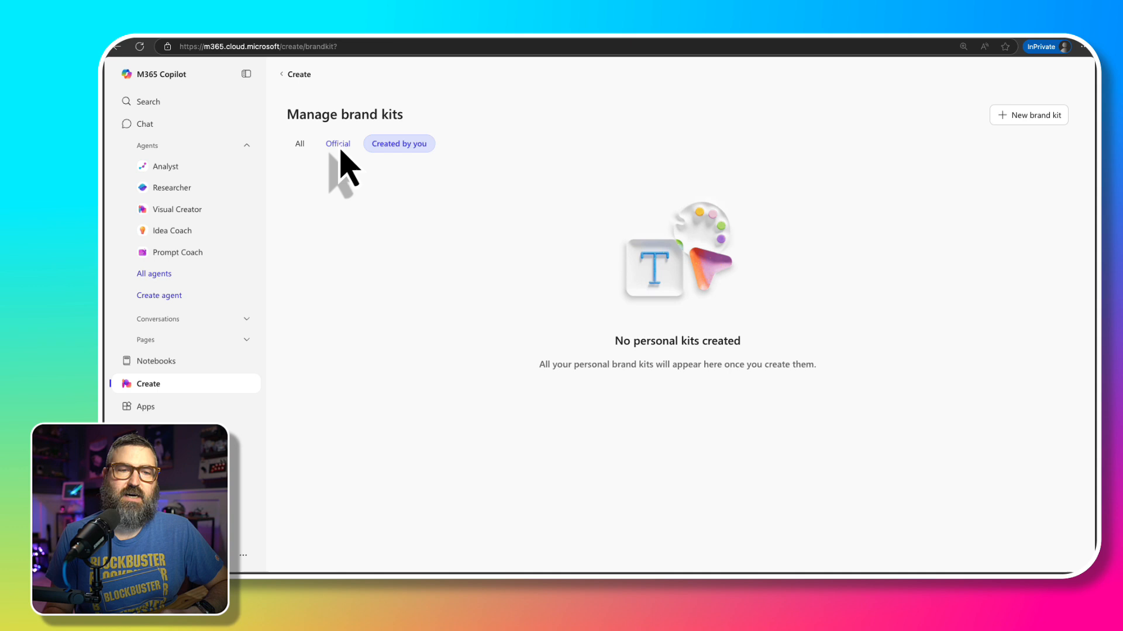
left_click(337, 143)
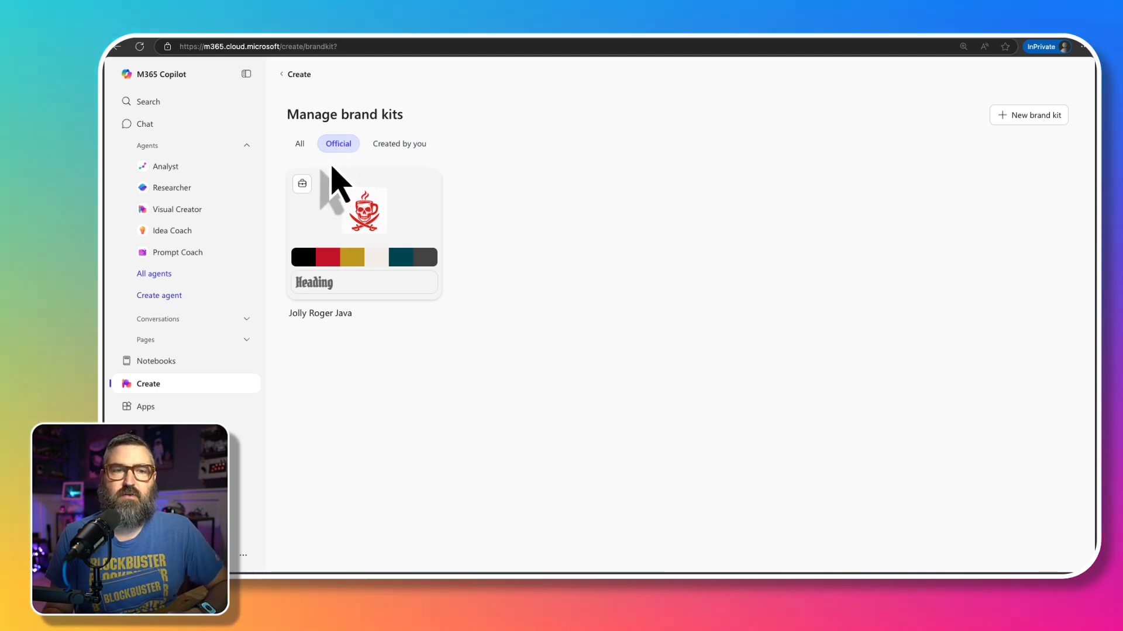
left_click(299, 143)
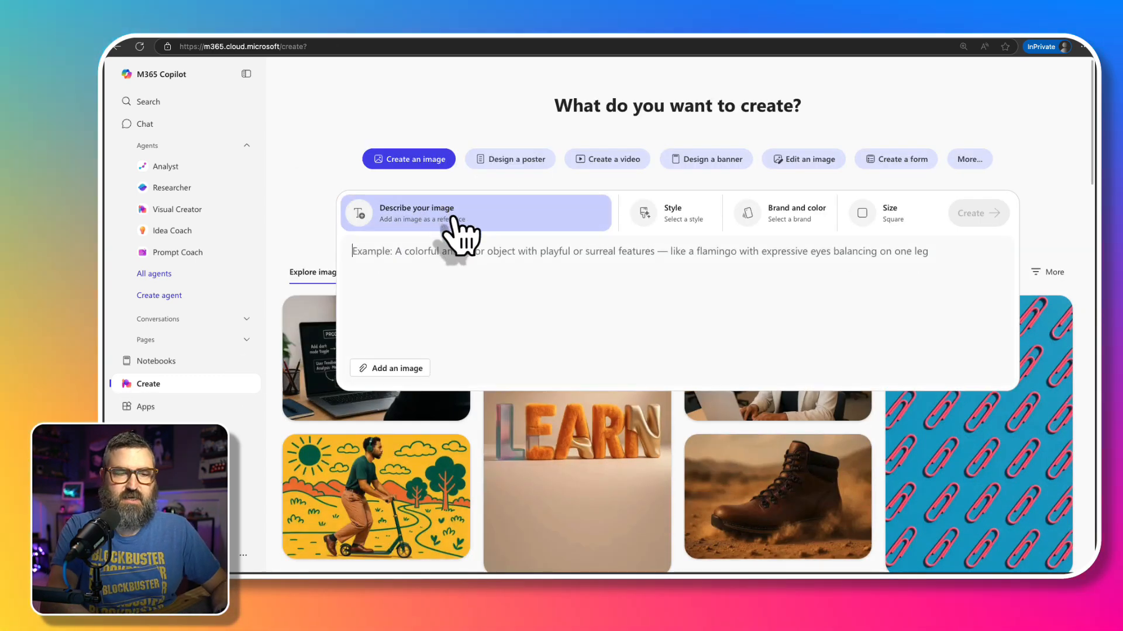
Step: Describe a grand opening ad for a new location opening July 1st
type("a grand opening")
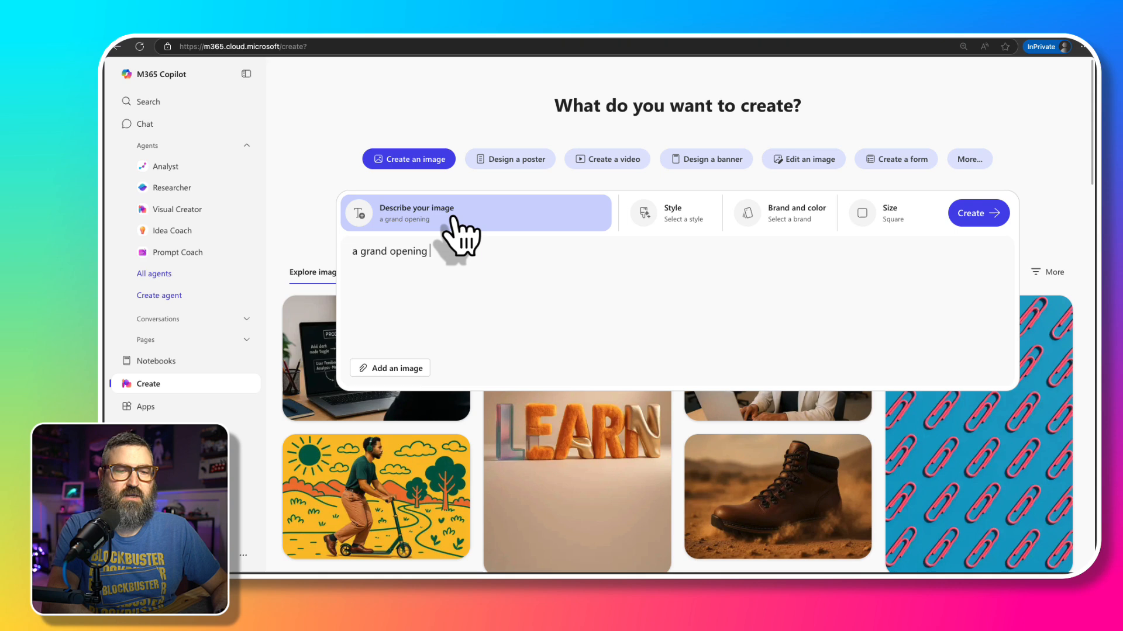
type("ad for my Roger Java's new store")
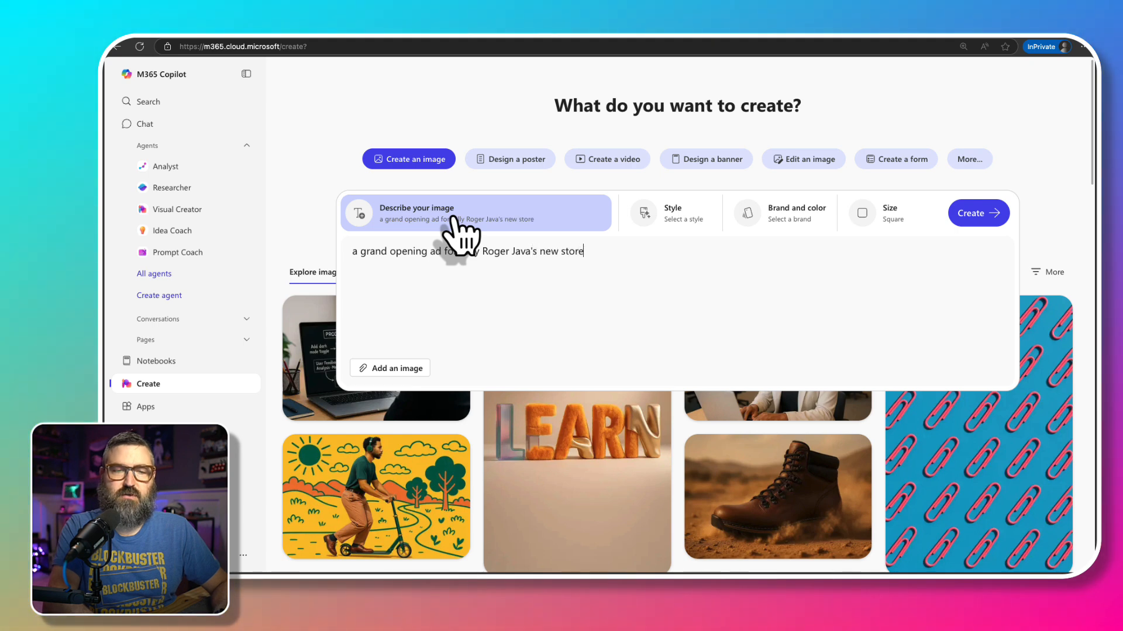
type("location o")
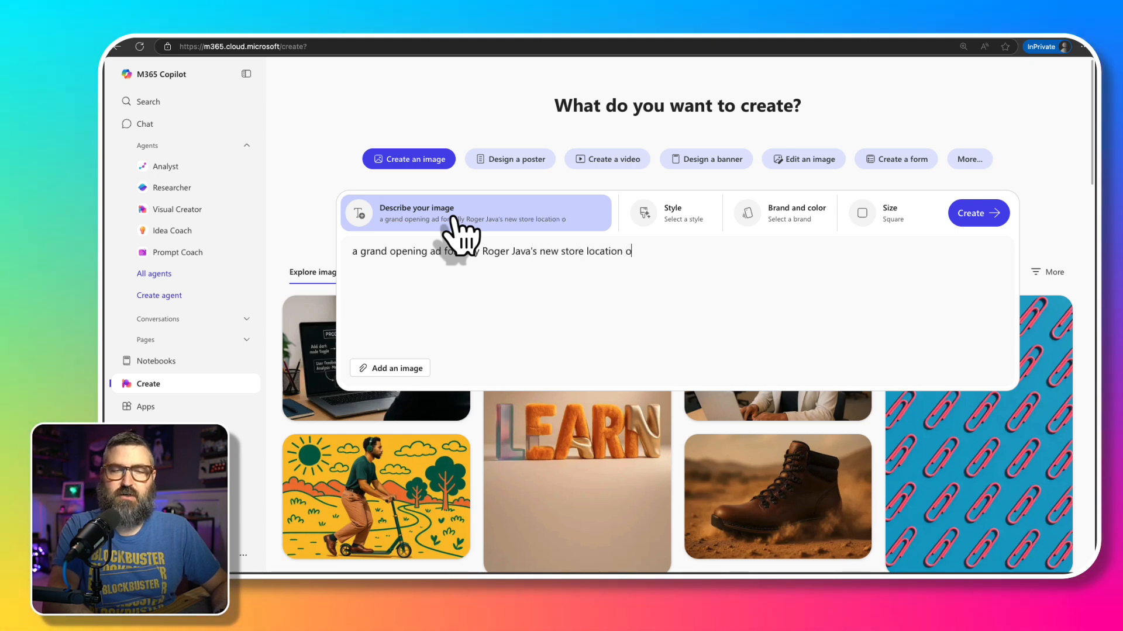
type("opening July 1st.")
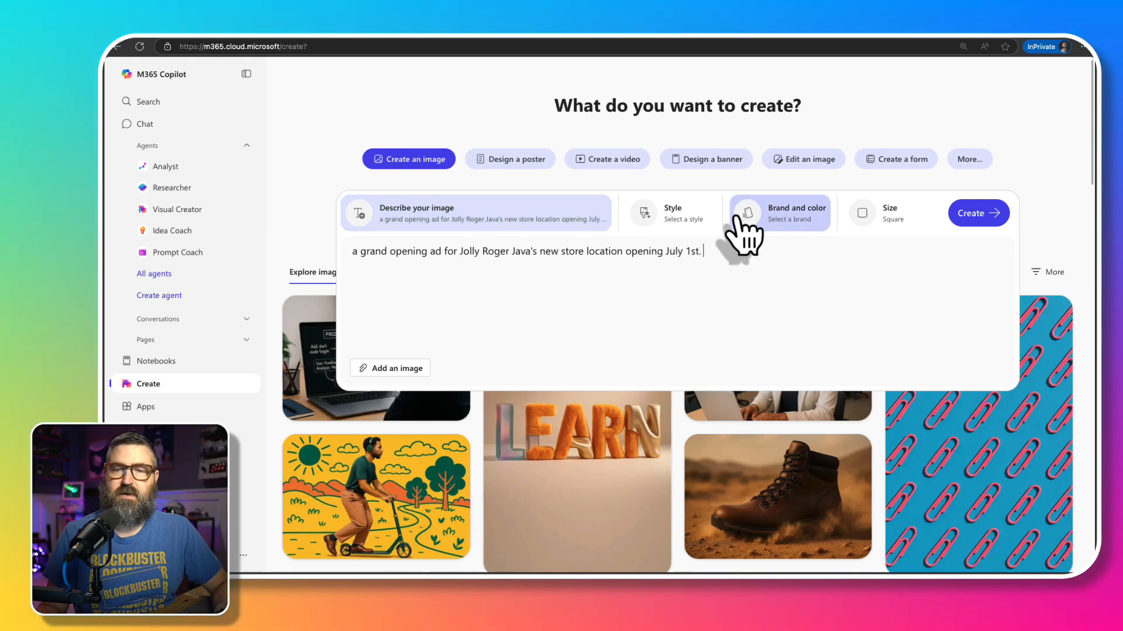
Step: Generate the ad in Isometric 3D style with the Jolly Roger Java brand kit applied
left_click(668, 212)
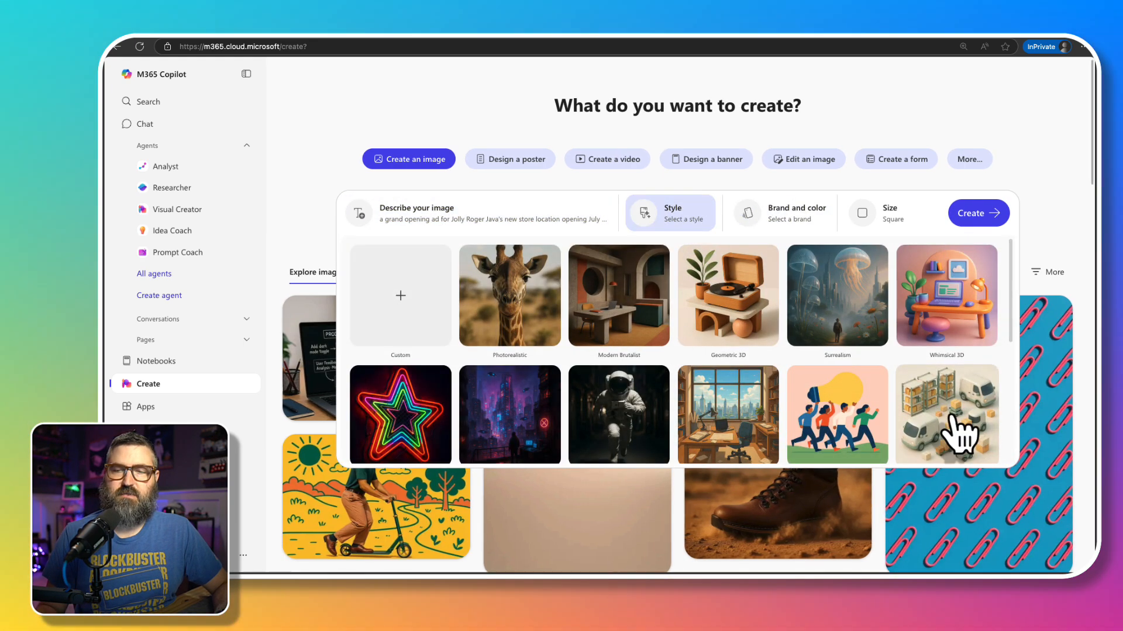
left_click(778, 213)
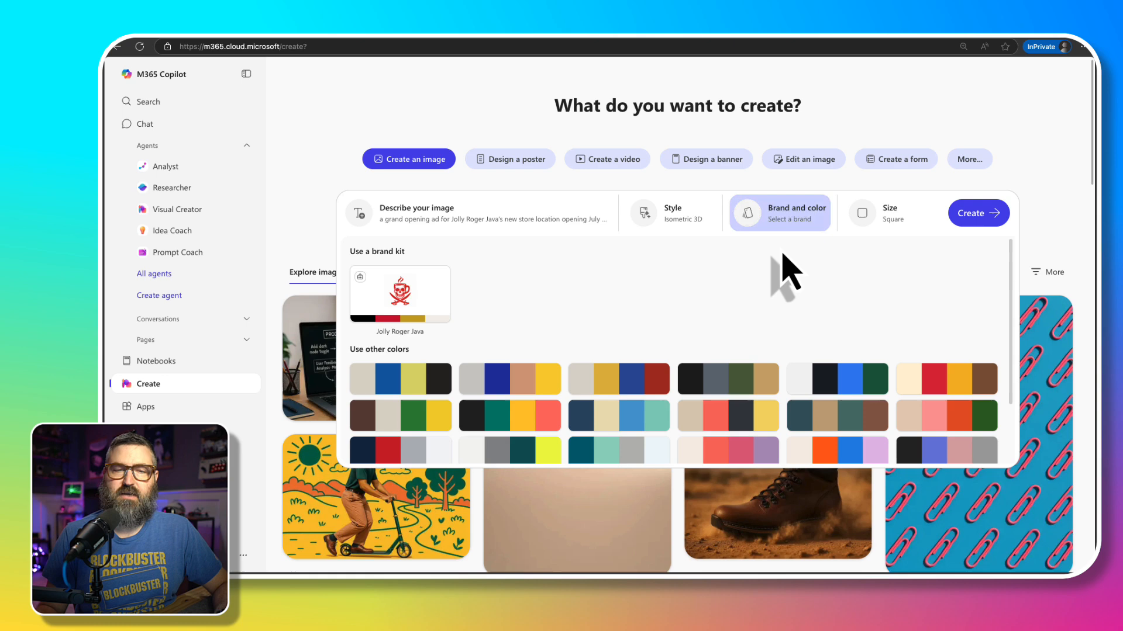
left_click(399, 293)
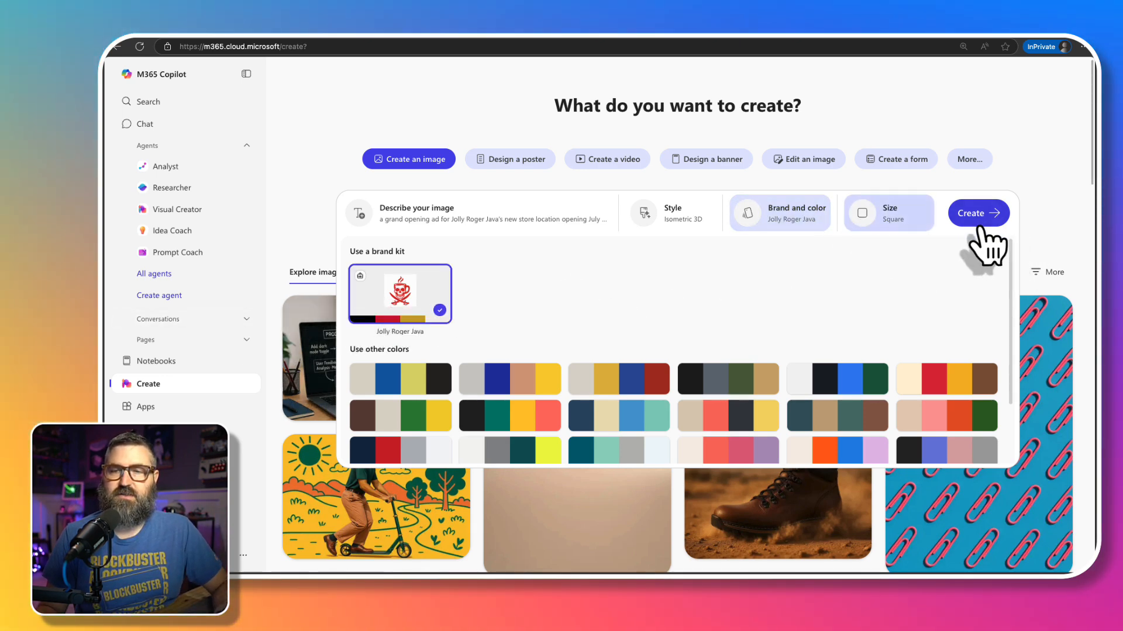
left_click(977, 213)
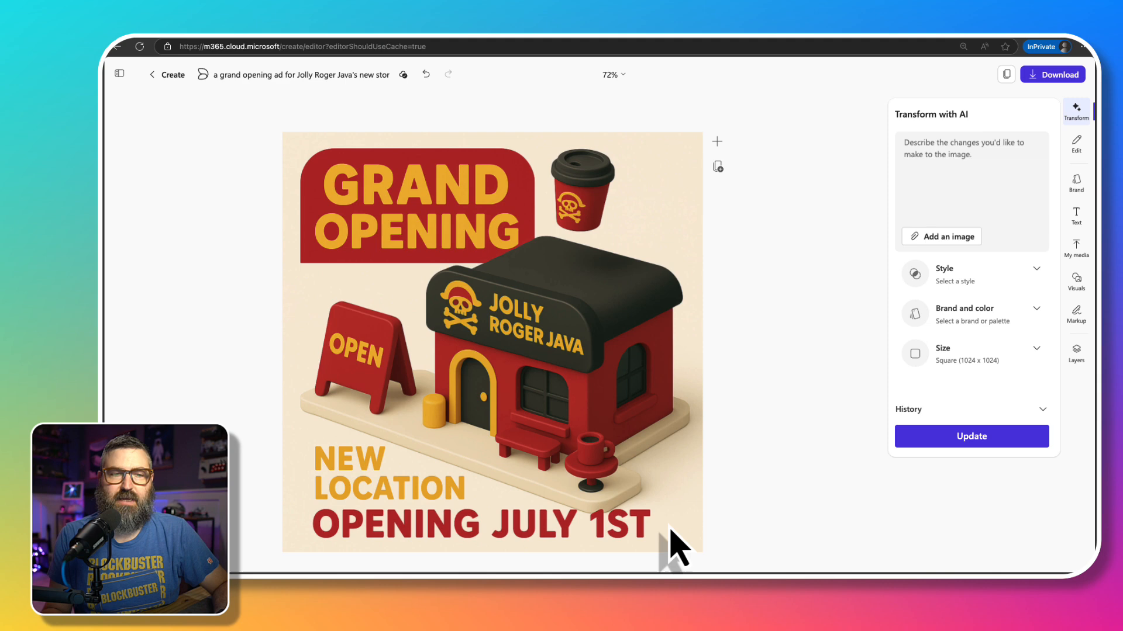
mouse_move(465, 257)
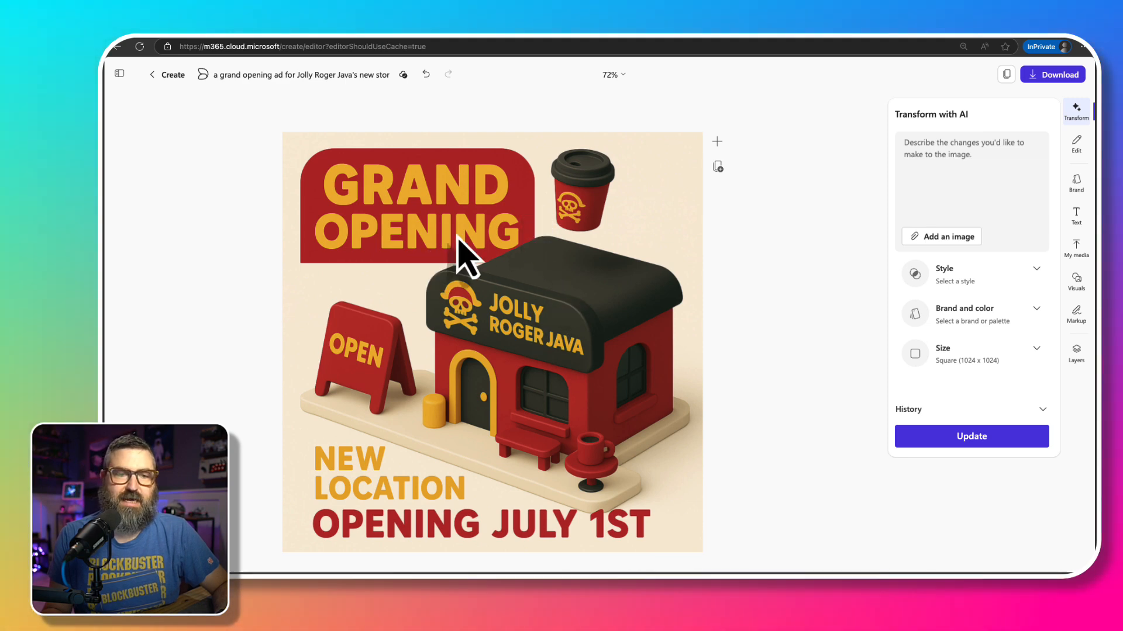
mouse_move(735, 451)
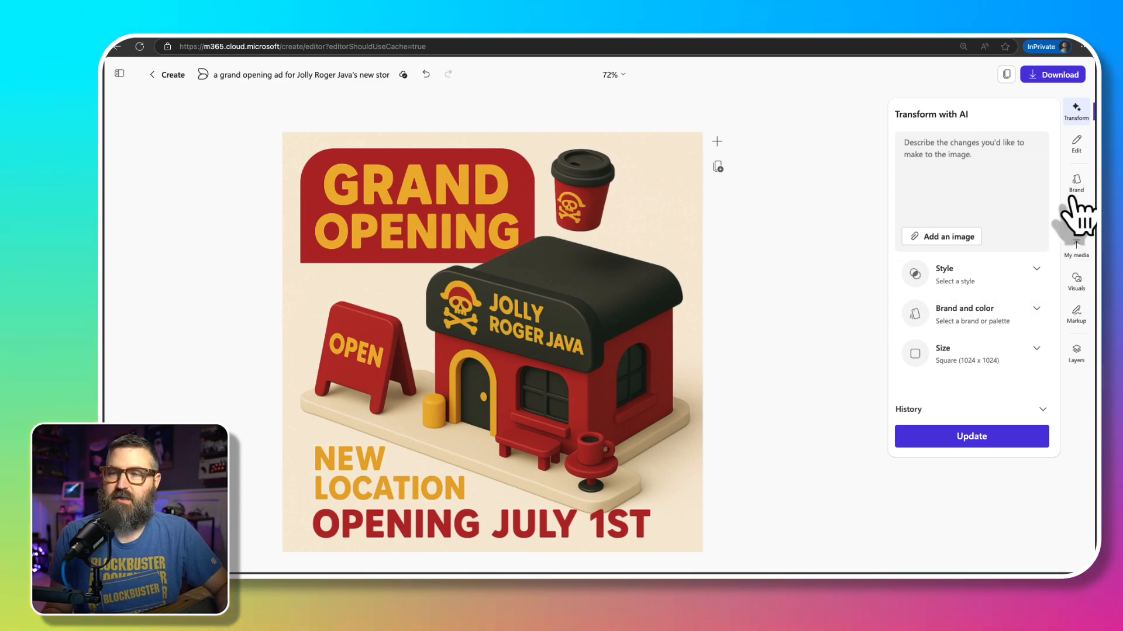
Step: Review the Jolly Roger Java logos, colours and fonts in the Brand panel beside the ad
left_click(1076, 183)
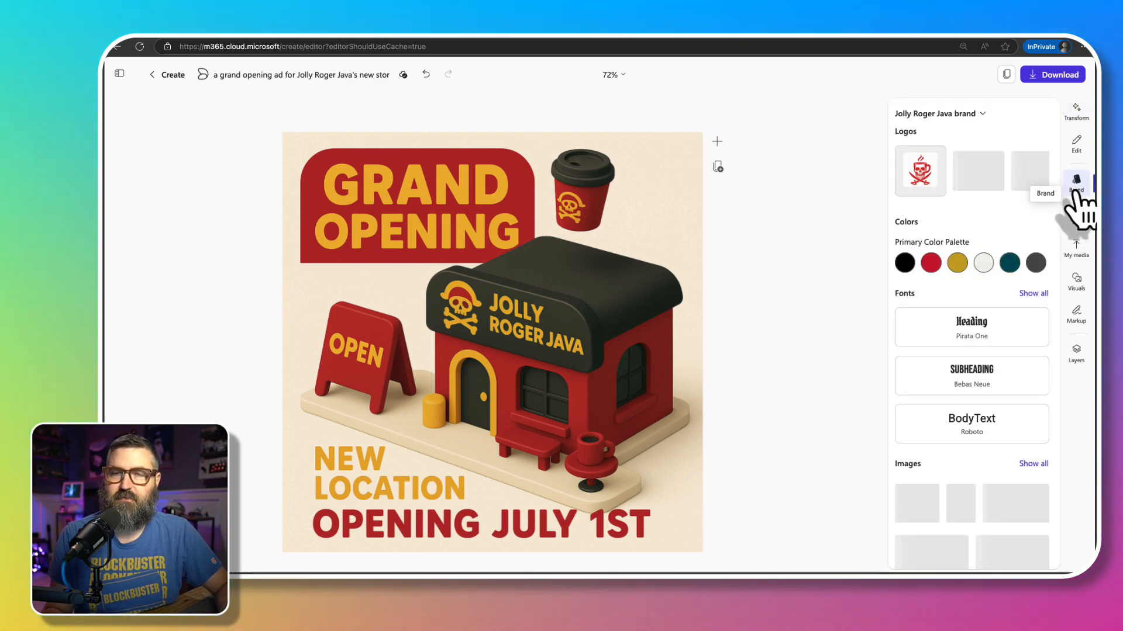
left_click(1075, 180)
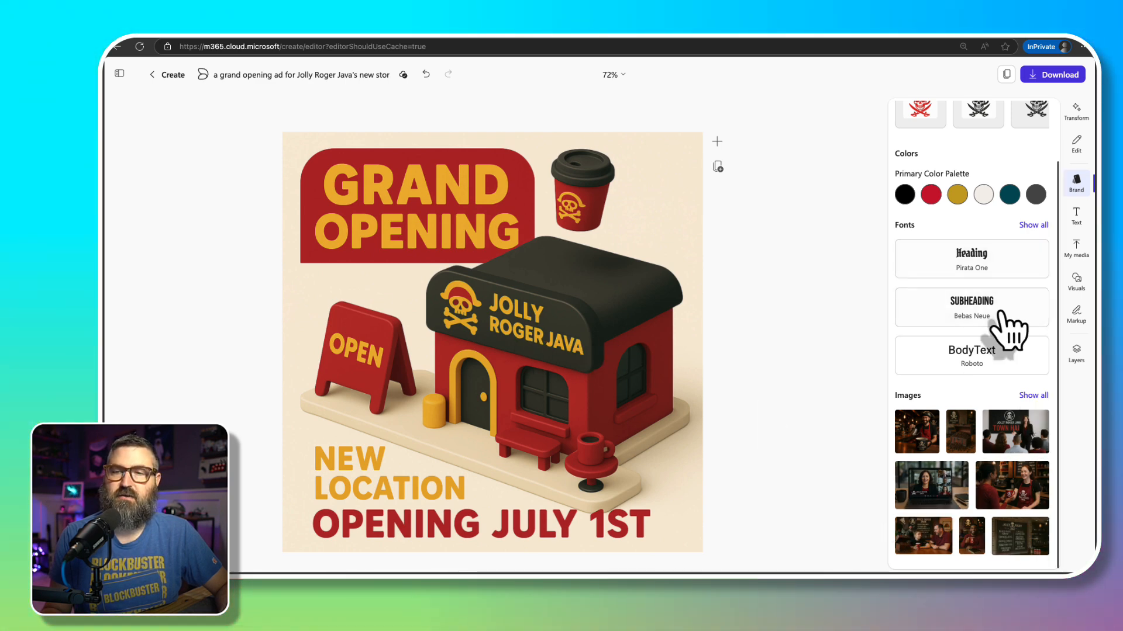
left_click(1076, 215)
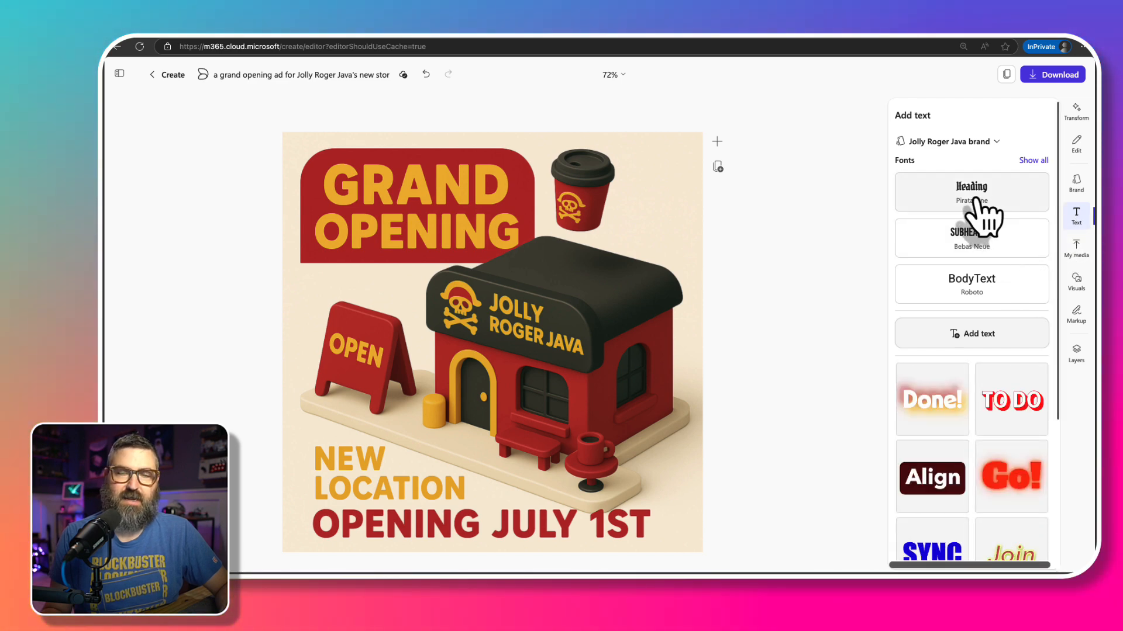
Step: Trial a Pirata One heading text box on the ad, then remove it and return to the brand details
left_click(971, 191)
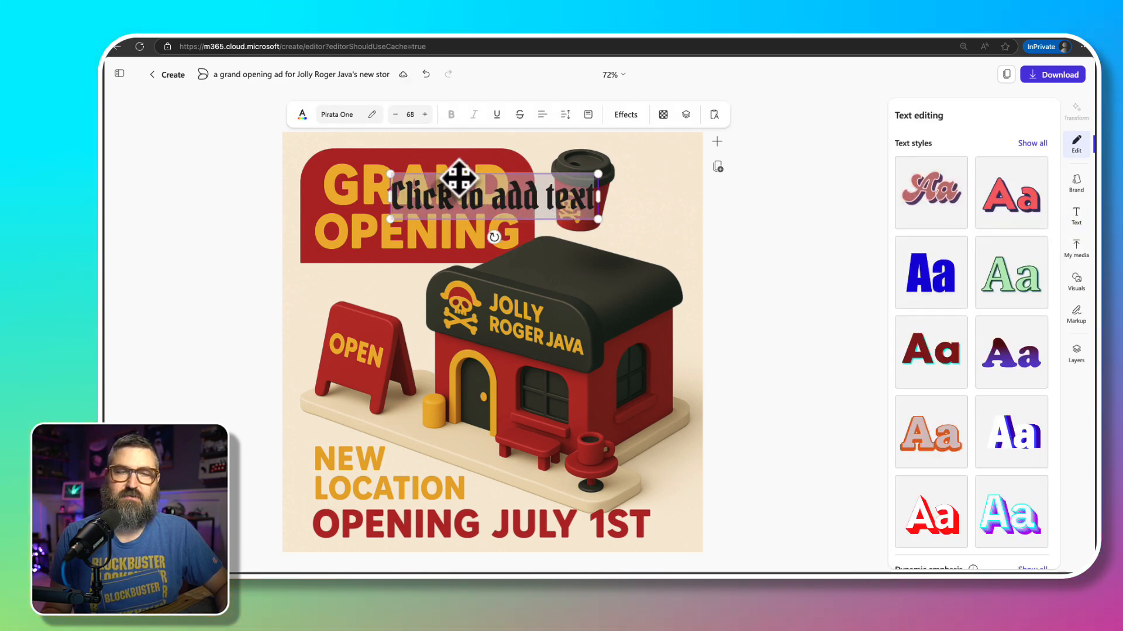
left_click_drag(462, 197, 533, 231)
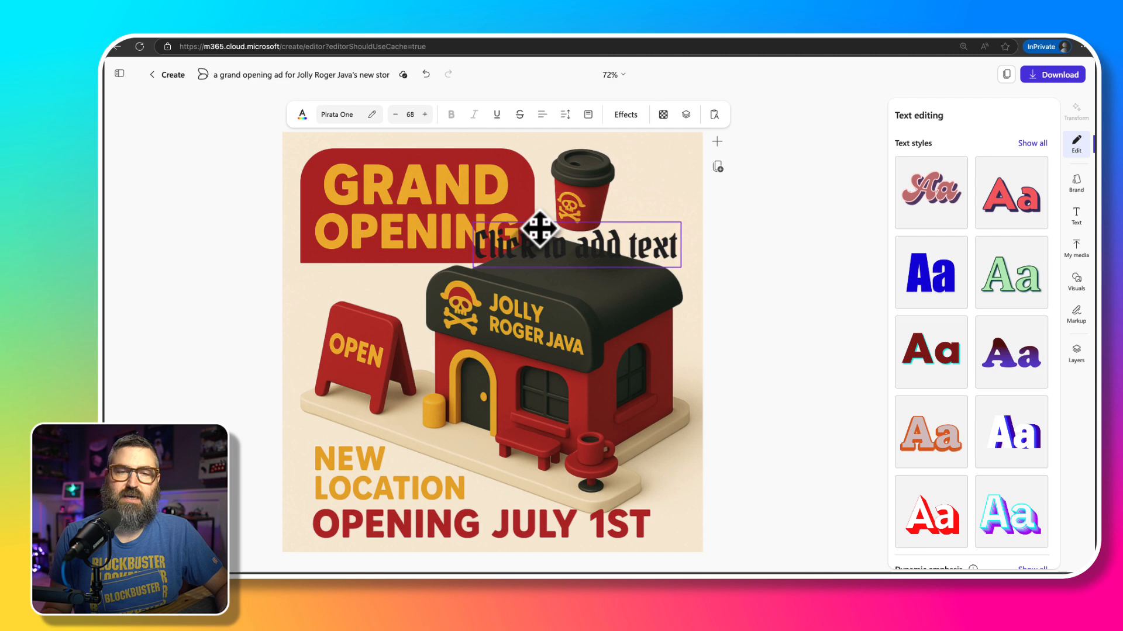
left_click_drag(538, 230, 520, 190)
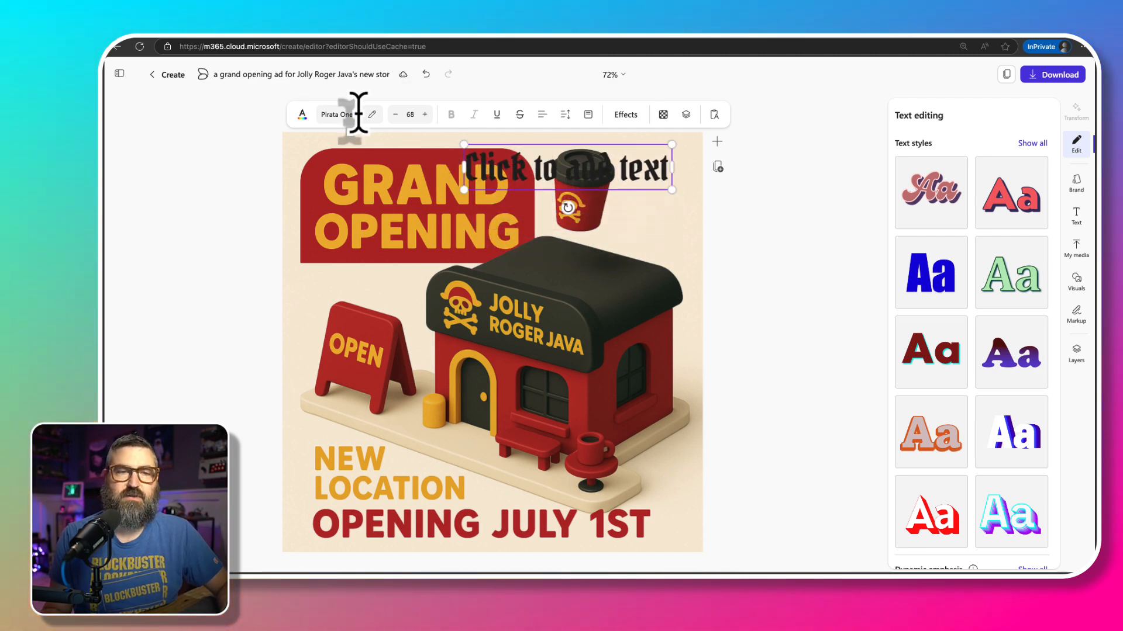
mouse_move(520, 158)
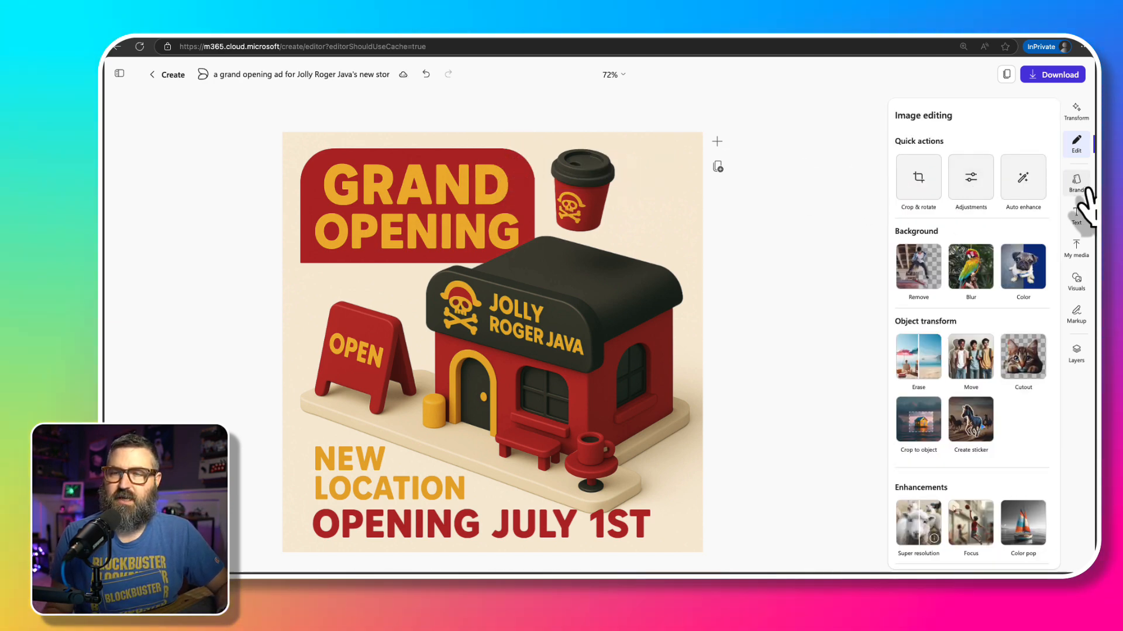
left_click(1076, 183)
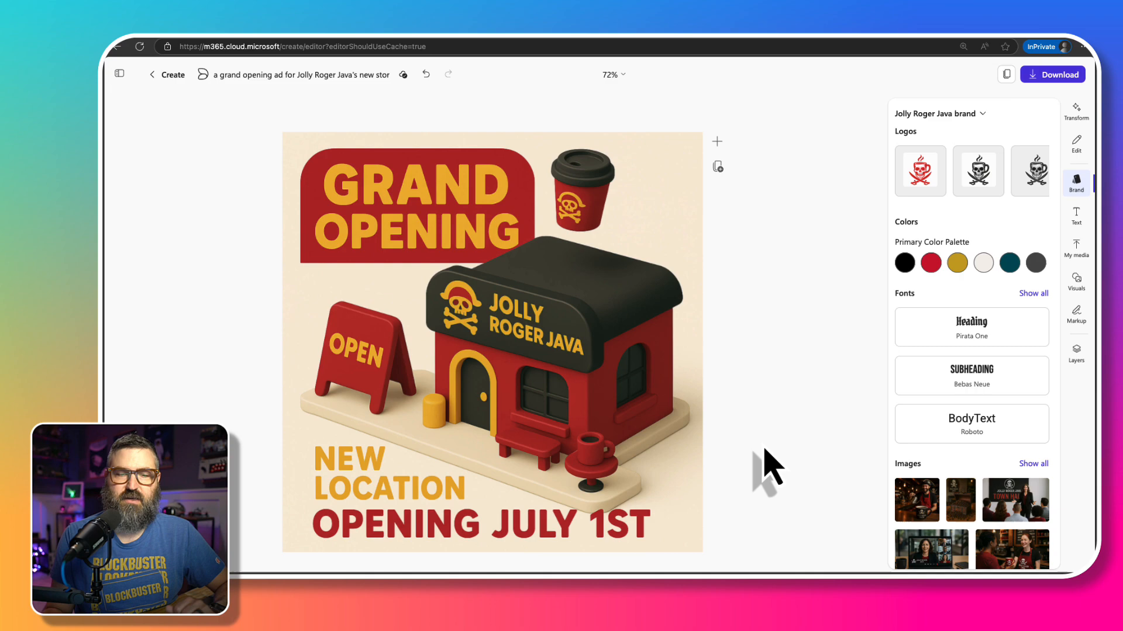